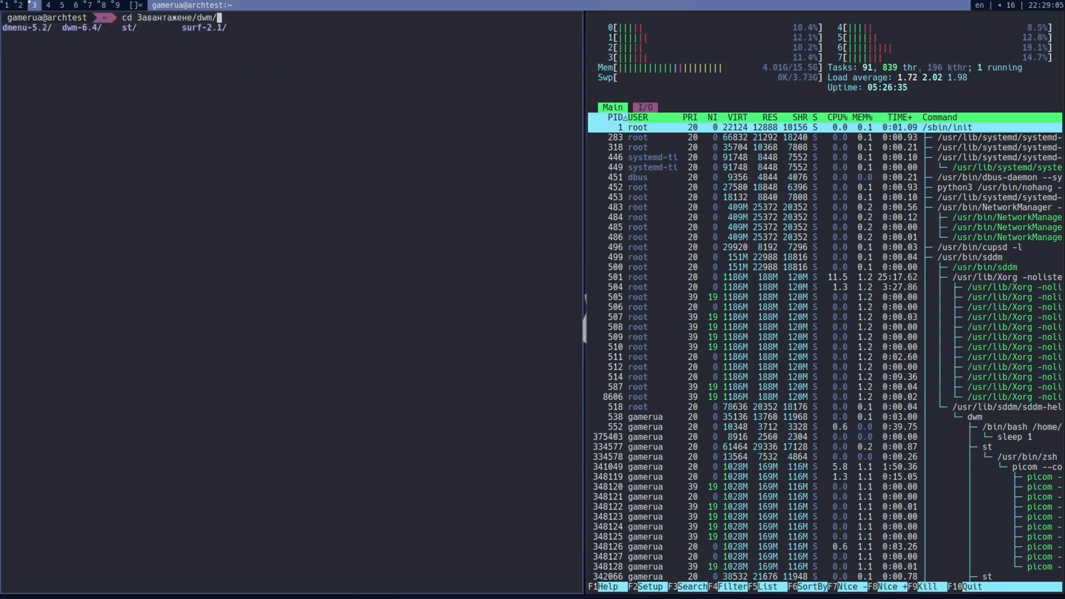
Step: Start a new rule line for the Nextcloud window class in config.h's rules[] array
text(nvim)
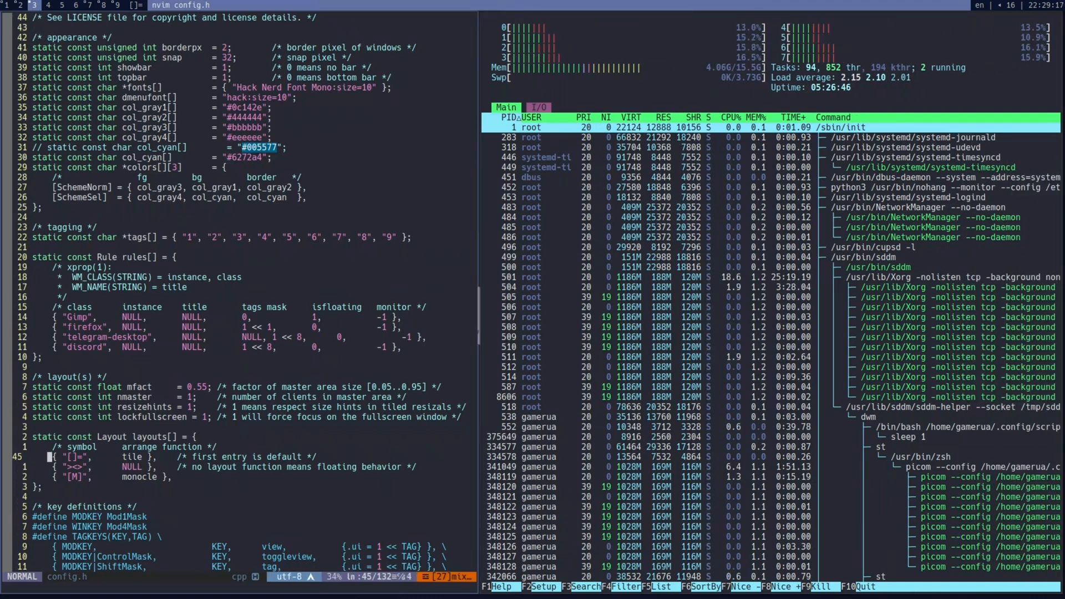
scroll(down, 3)
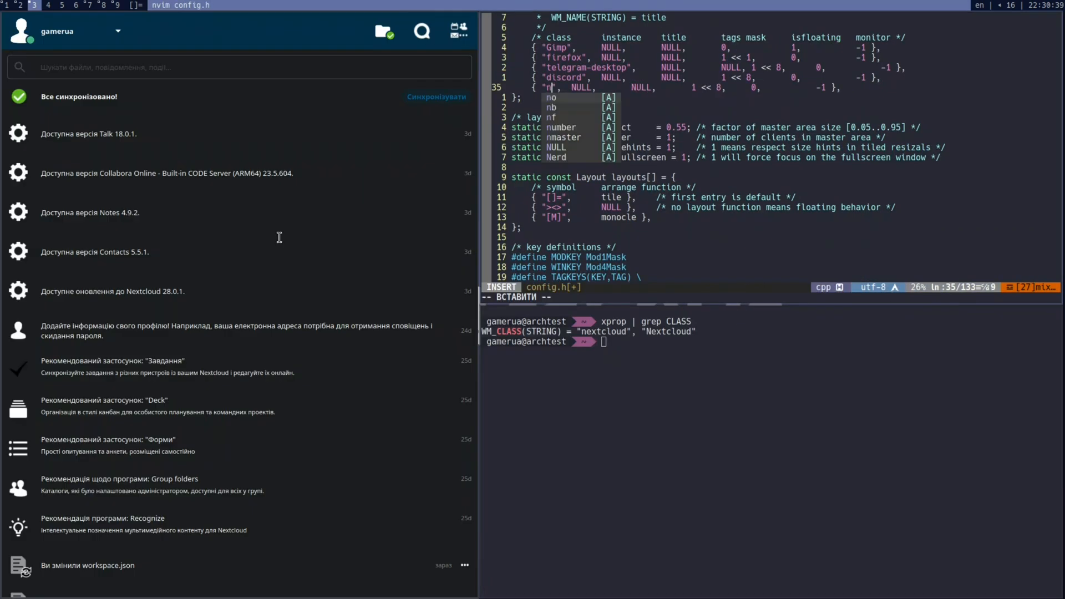
key(Escape)
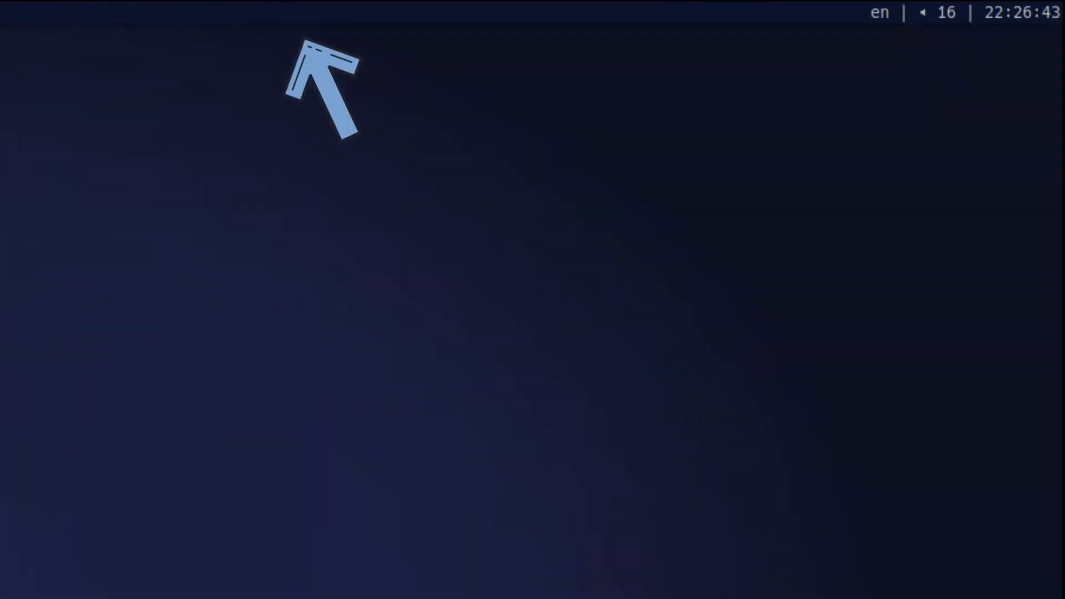
Step: Toggle the top bar off and on, then duplicate the nextcloud rule line for imv
key(Alt+b)
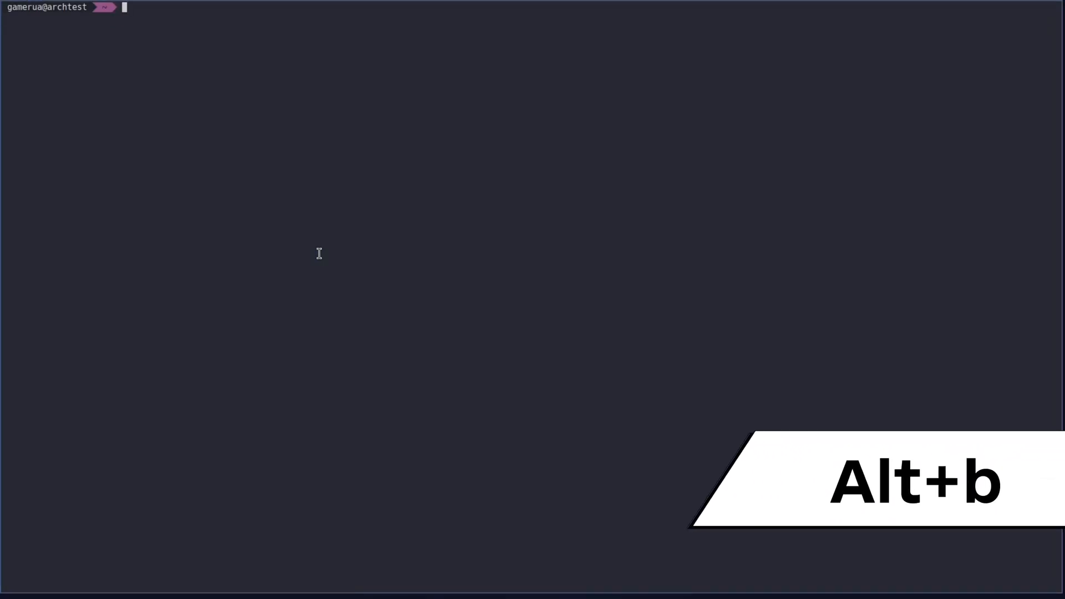
key(alt+b)
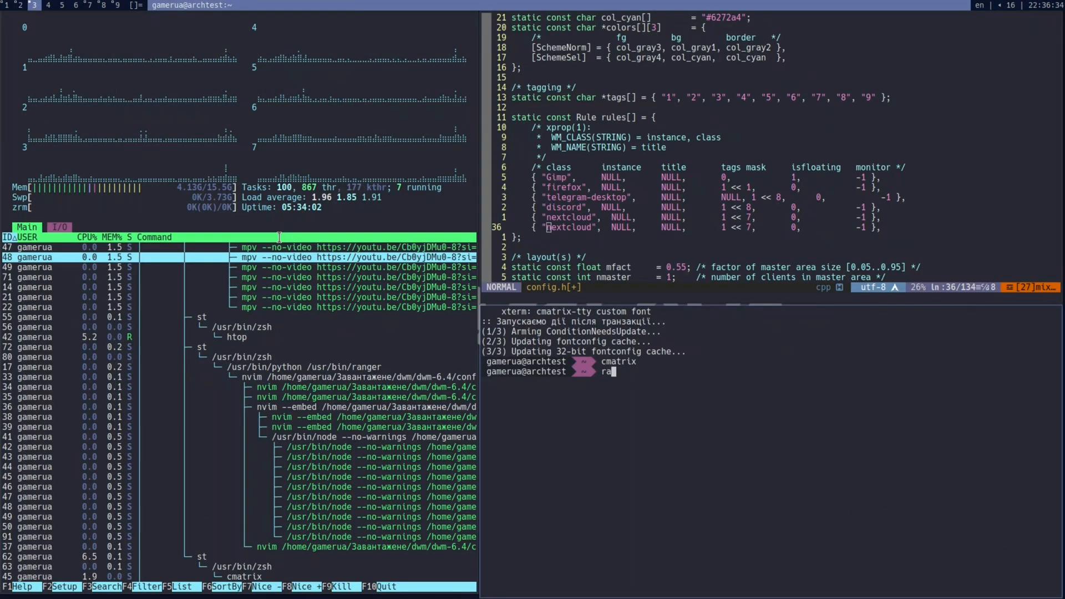
key(Return)
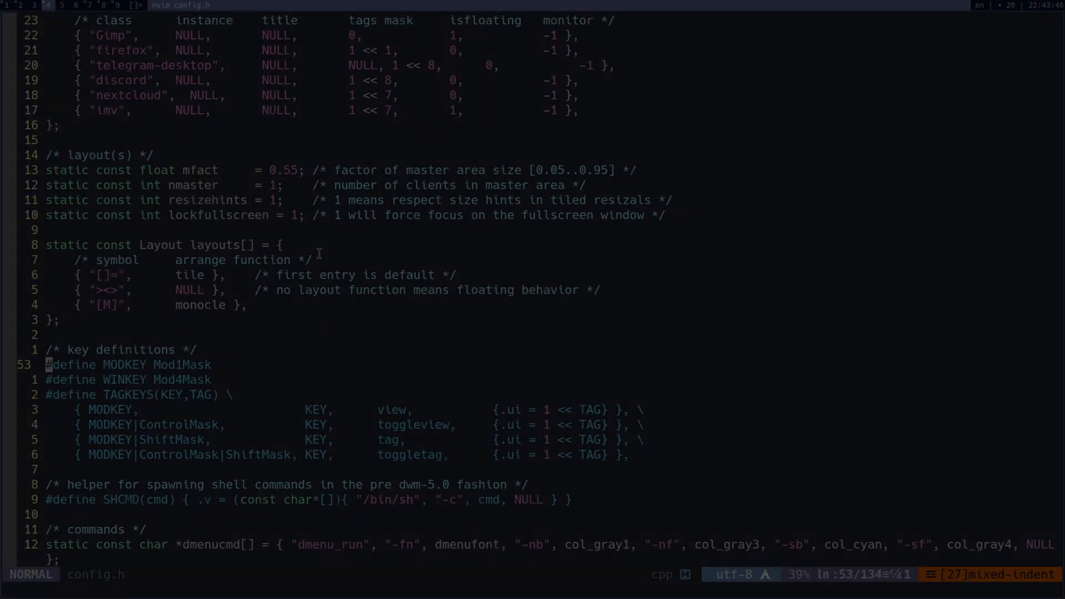
Step: Scroll config.h down to the commands and keys[] bindings section
key(j)
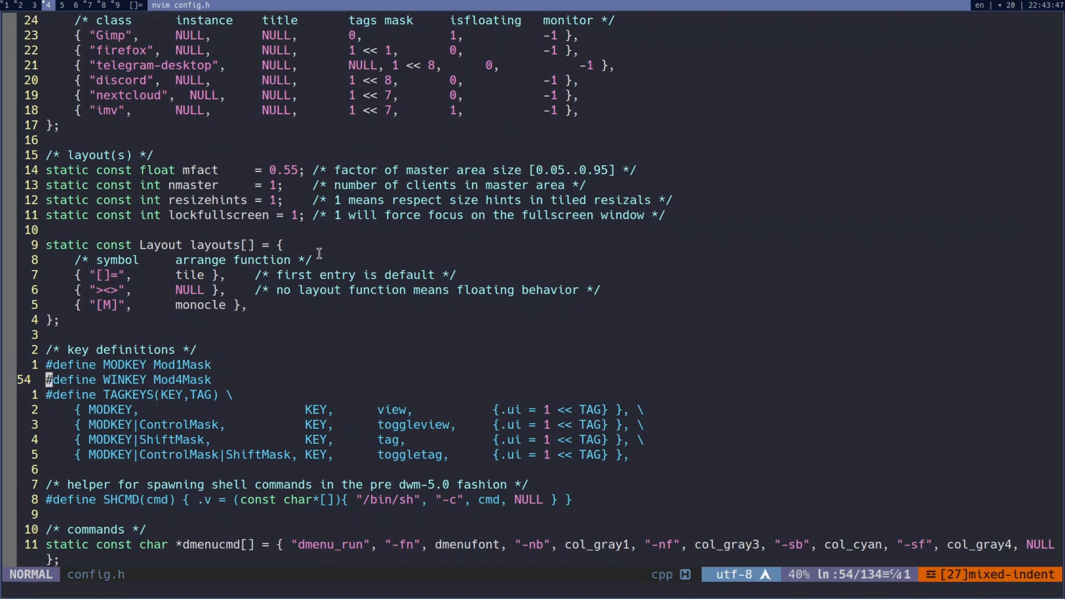
scroll(down, 3)
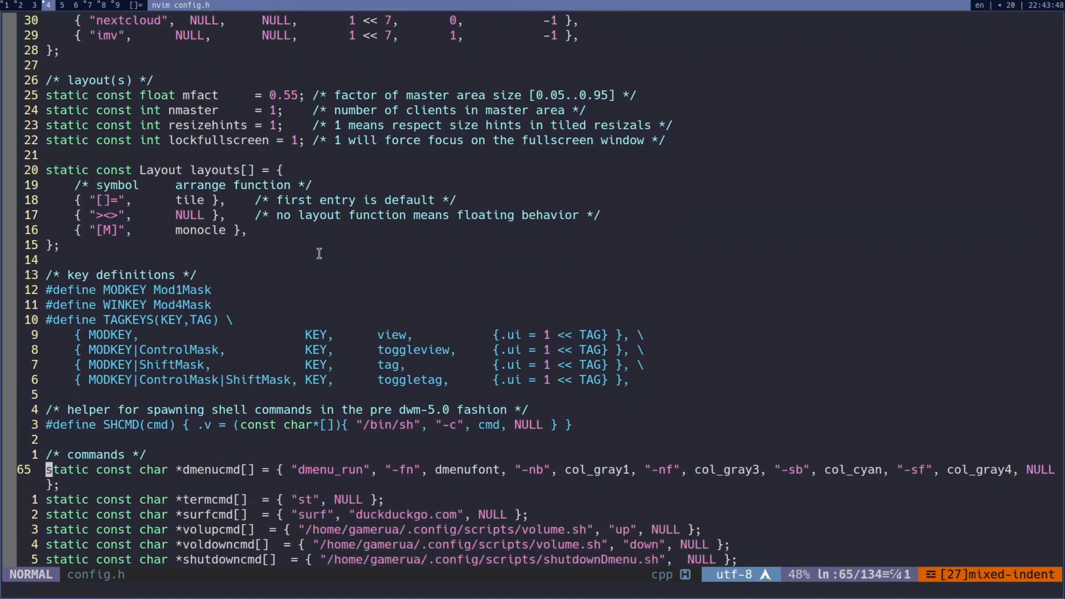
scroll(down, 3)
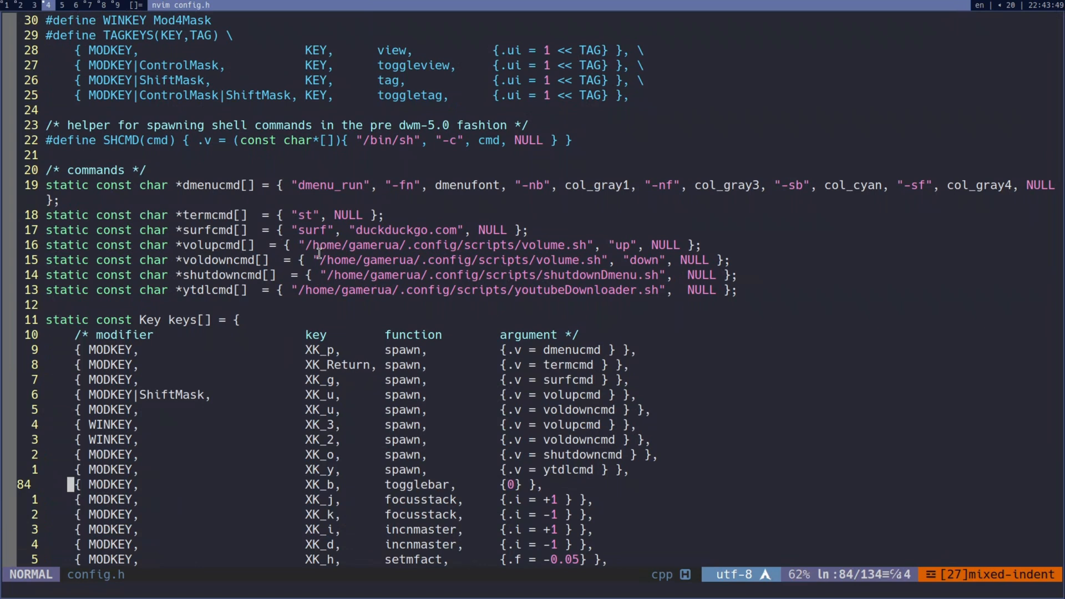
scroll(down, 3)
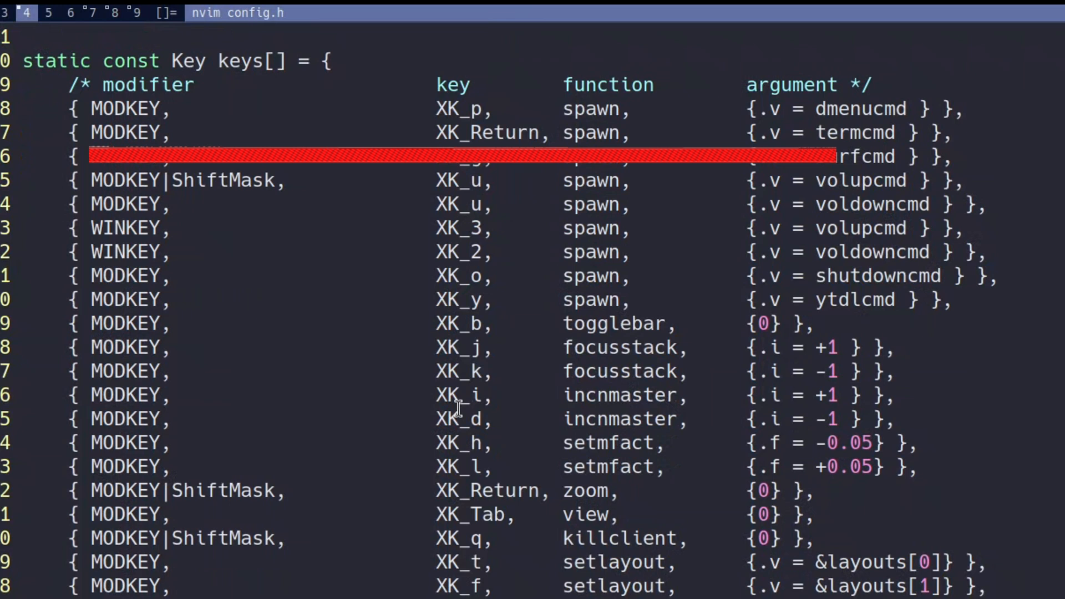
key(Escape)
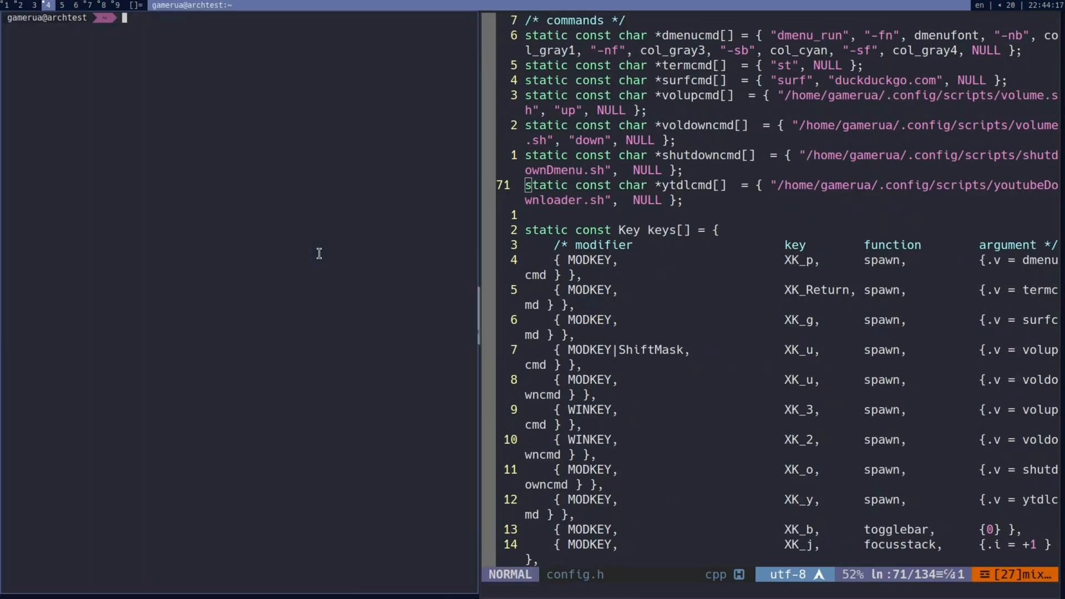
Step: Swap the editor and the new terminal between master and stack areas
key(alt+o)
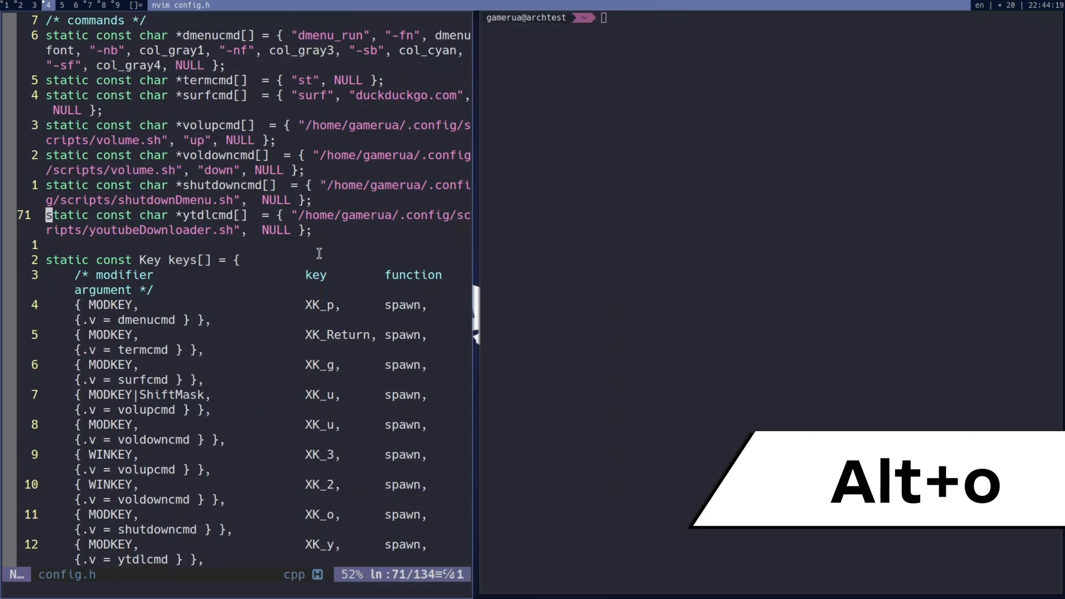
key(alt+q)
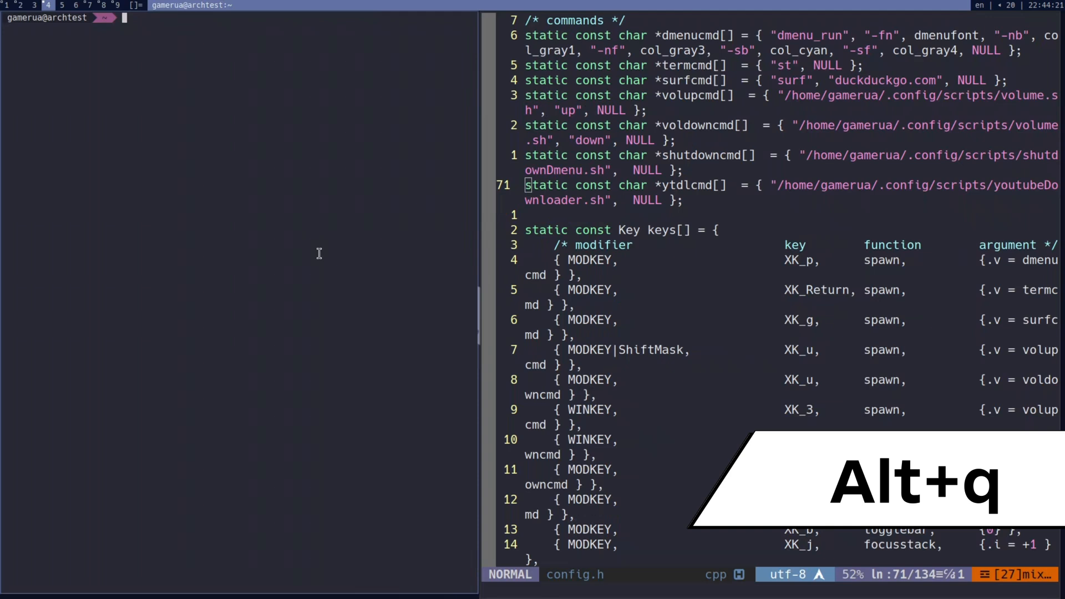
Step: Run htop in the terminal, float that window and return it to tiling
key(alt+q)
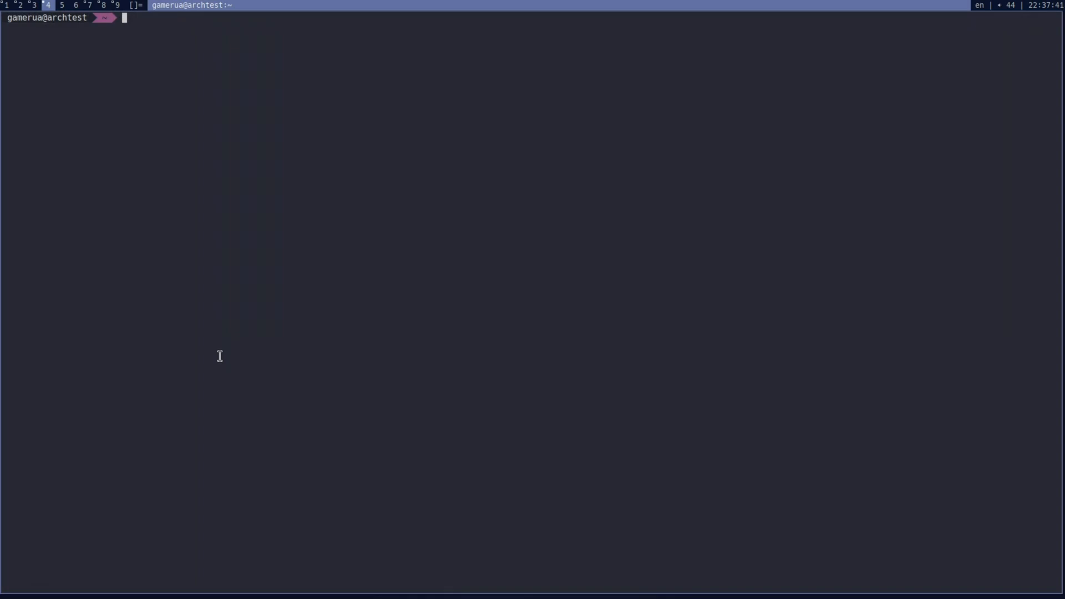
text(htop)
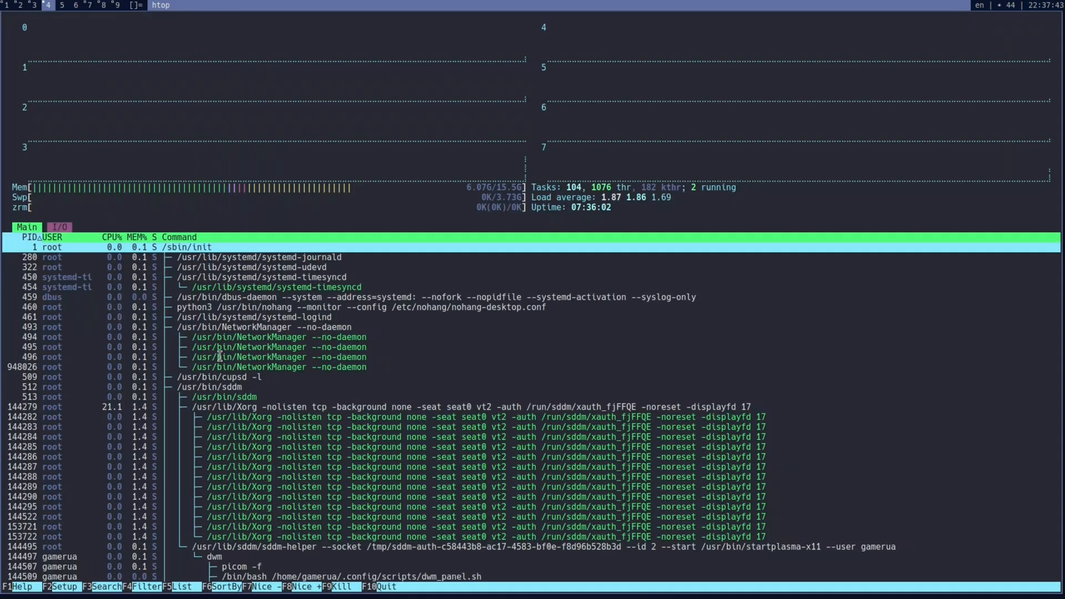
key(alt+shift+space)
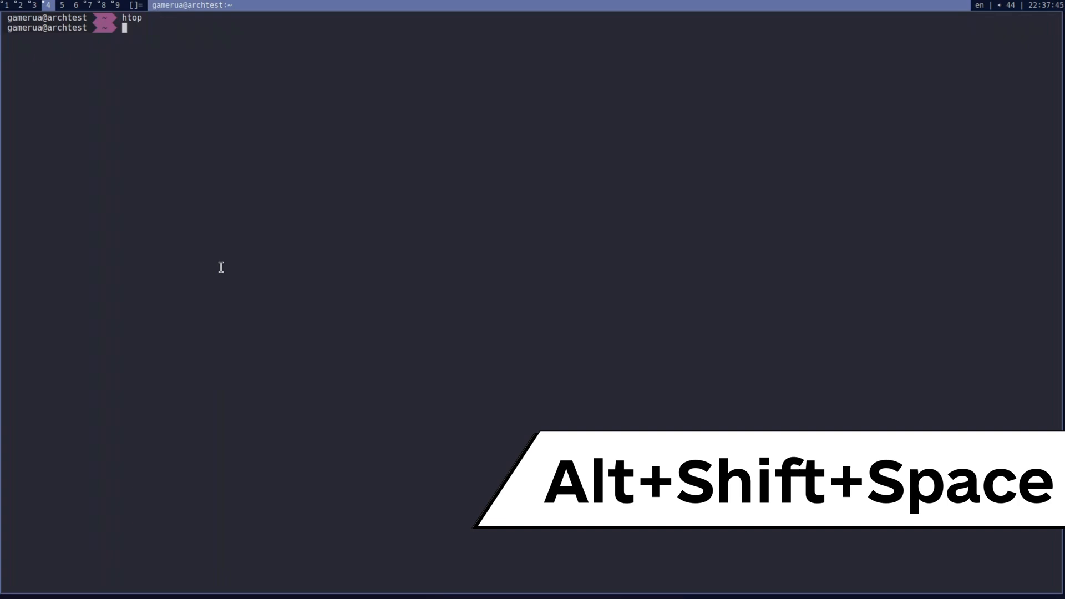
key(alt+shift+space)
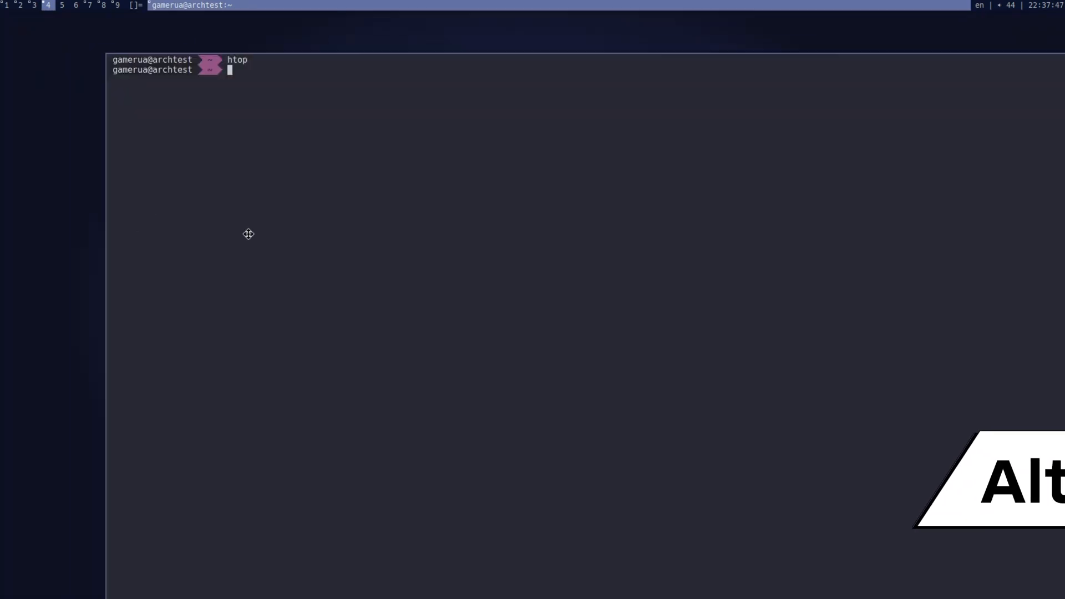
key(Alt+space)
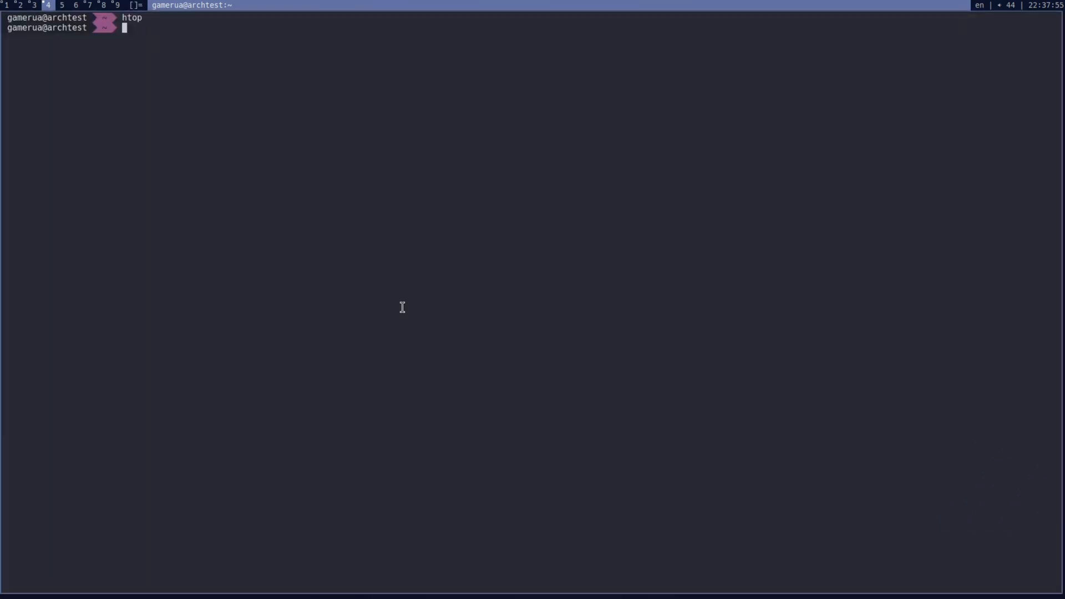
Step: Cycle the tag between floating, tiled and monocle layouts with extra terminals open
key(alt+t)
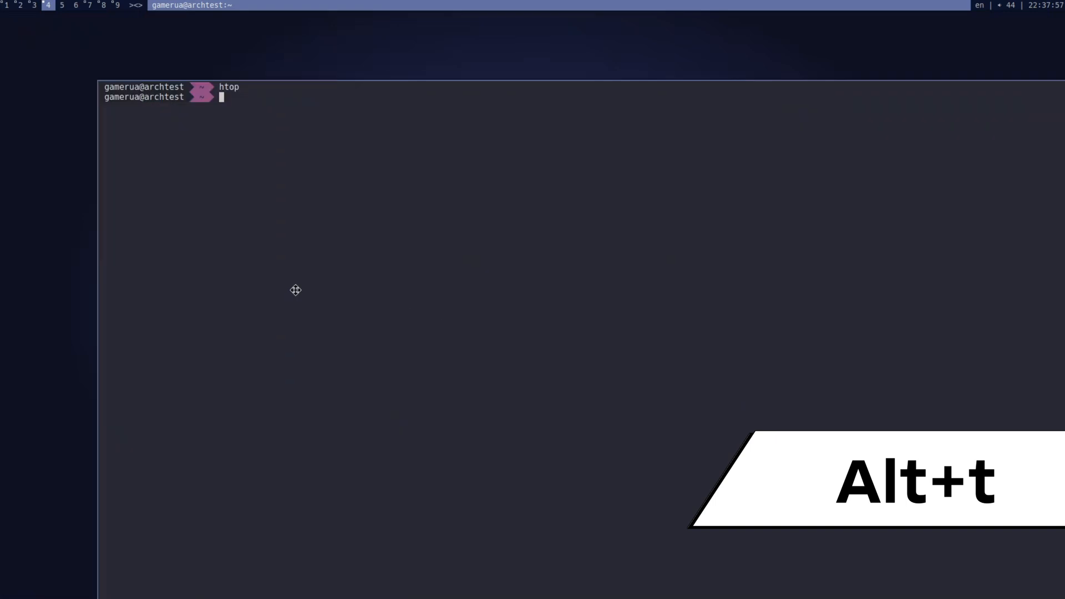
key(alt+t)
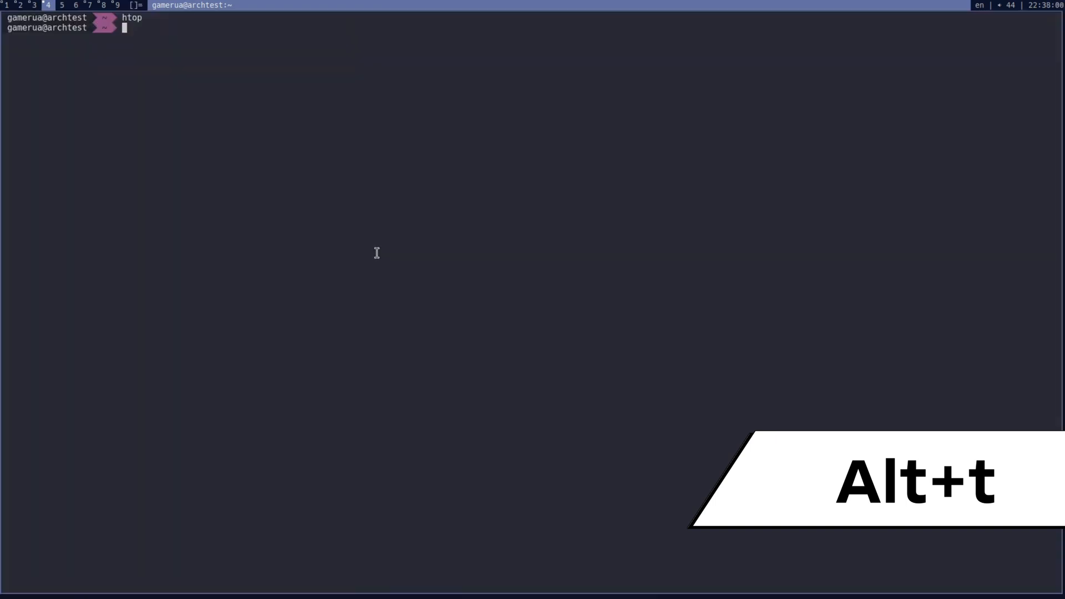
key(alt+t)
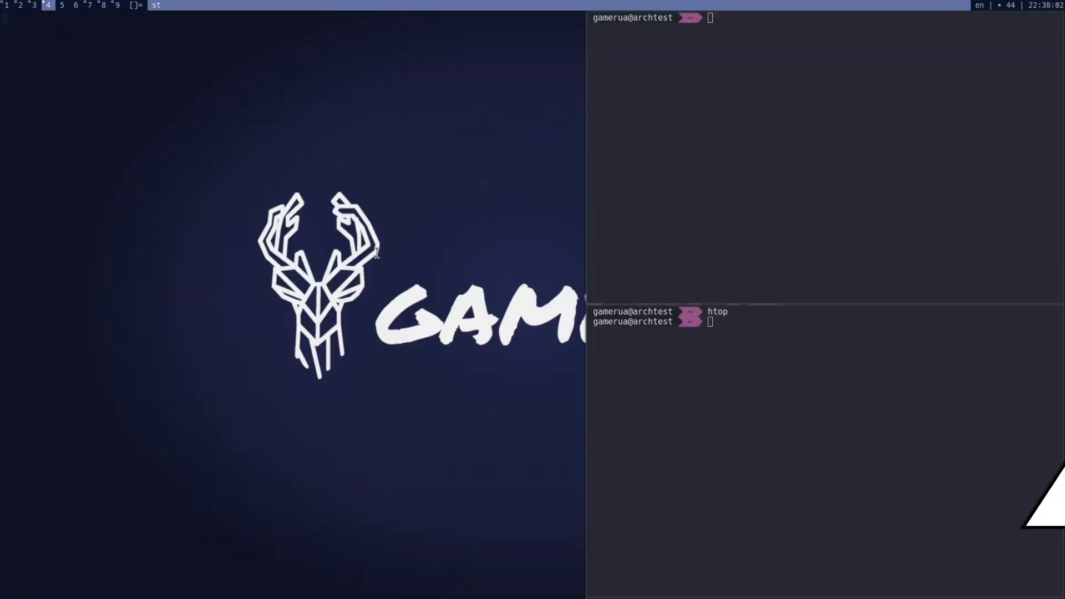
key(alt+m)
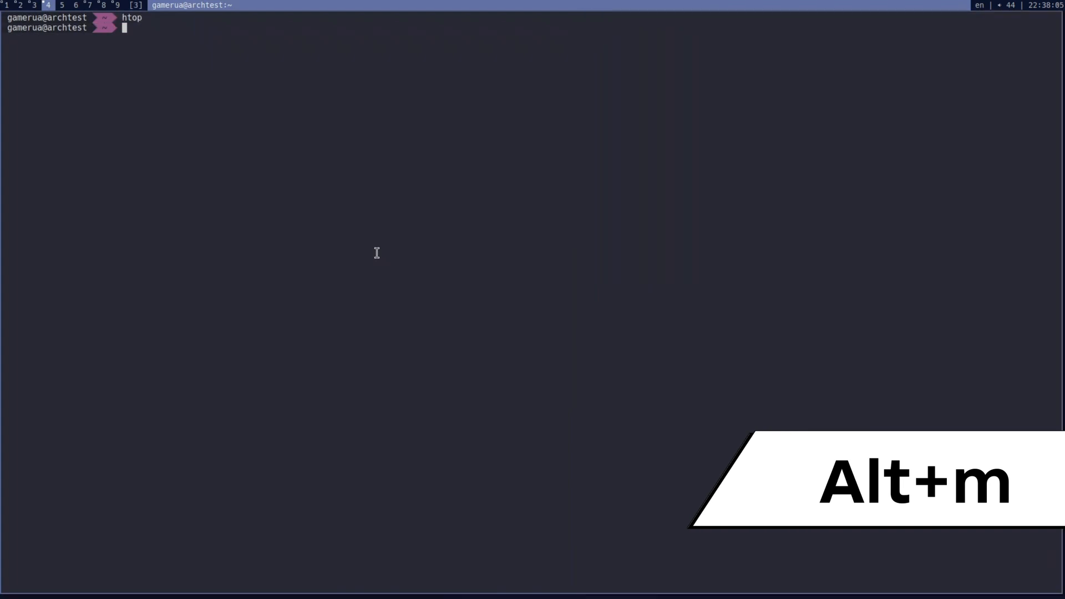
key(alt+m)
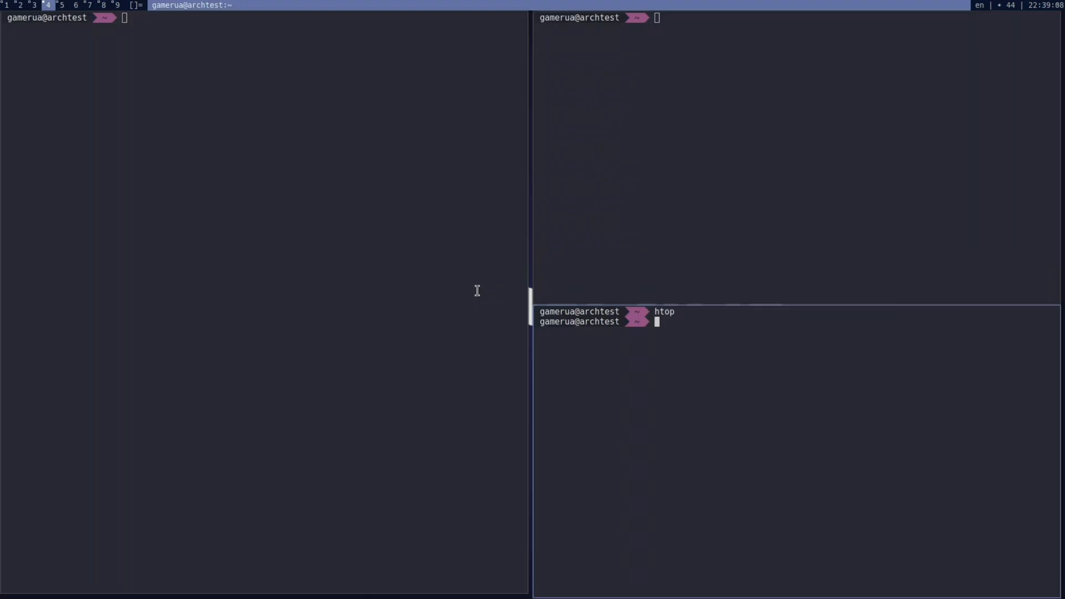
Step: Increase the master area to hold two of the tiled terminals
key(Return)
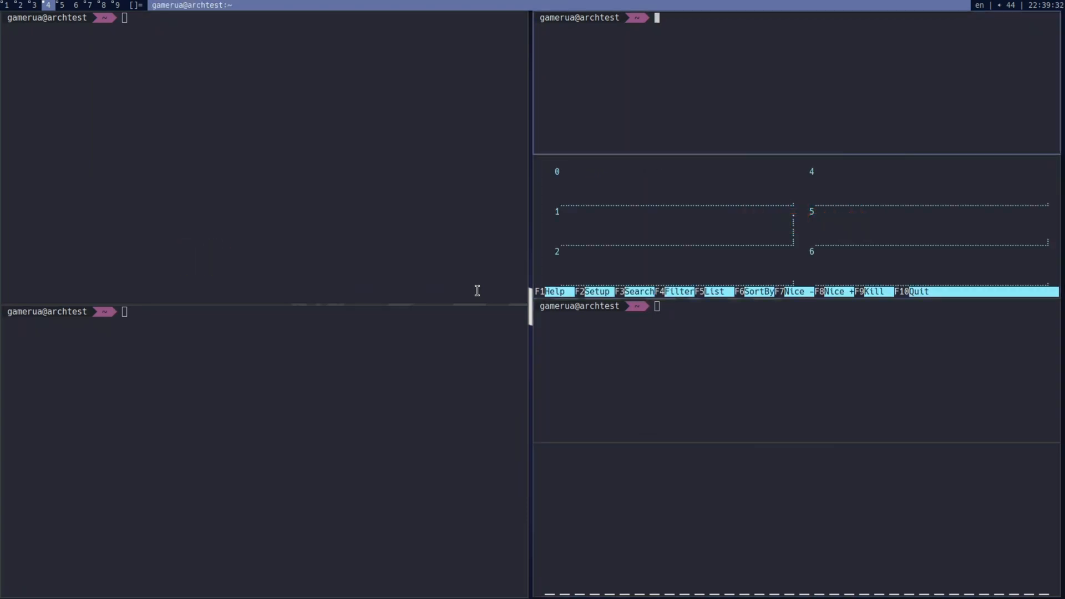
Step: Run neofetch, zoom its terminal into the master area and move focus between windows
text(neo)
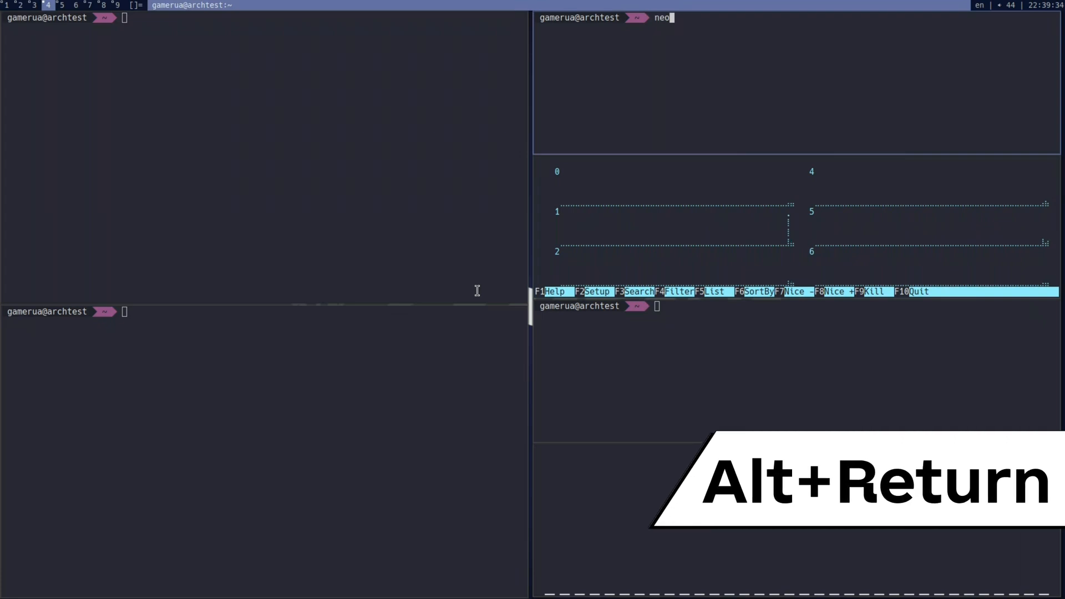
key(Return)
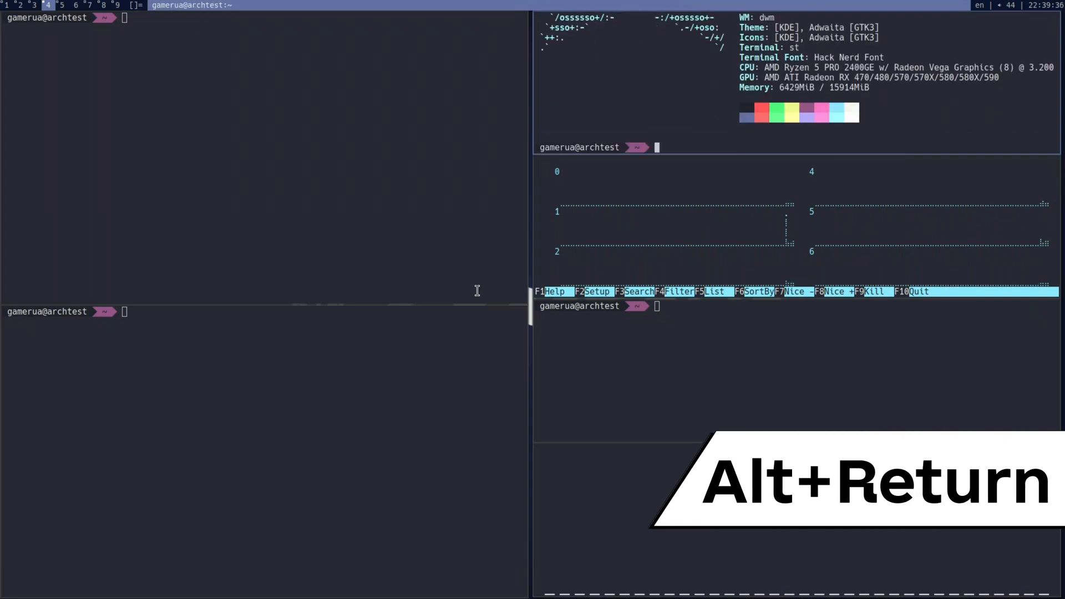
key(alt+shift+Return)
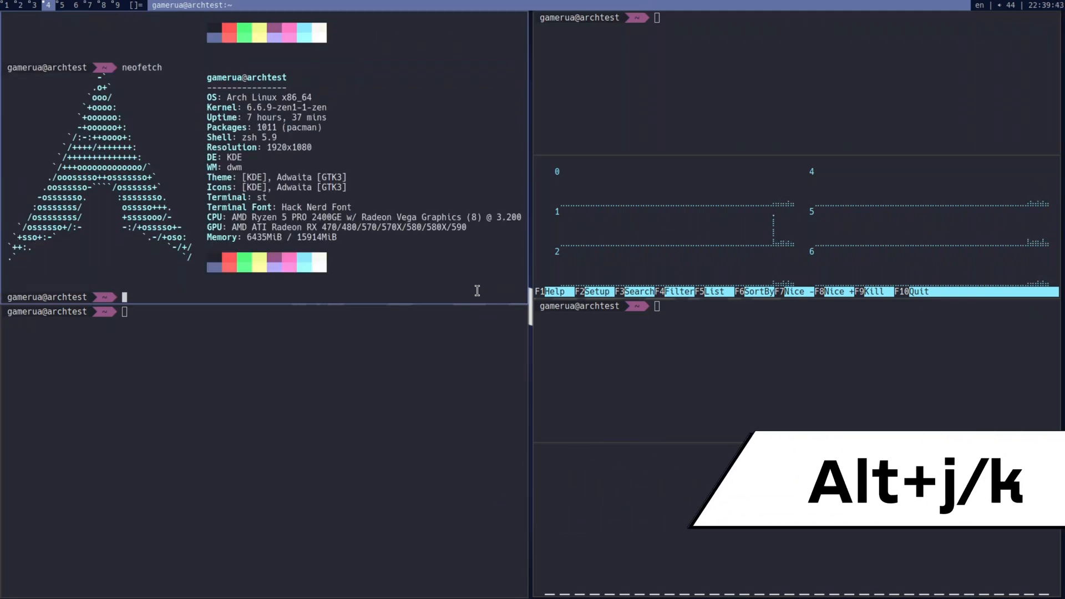
key(alt+k)
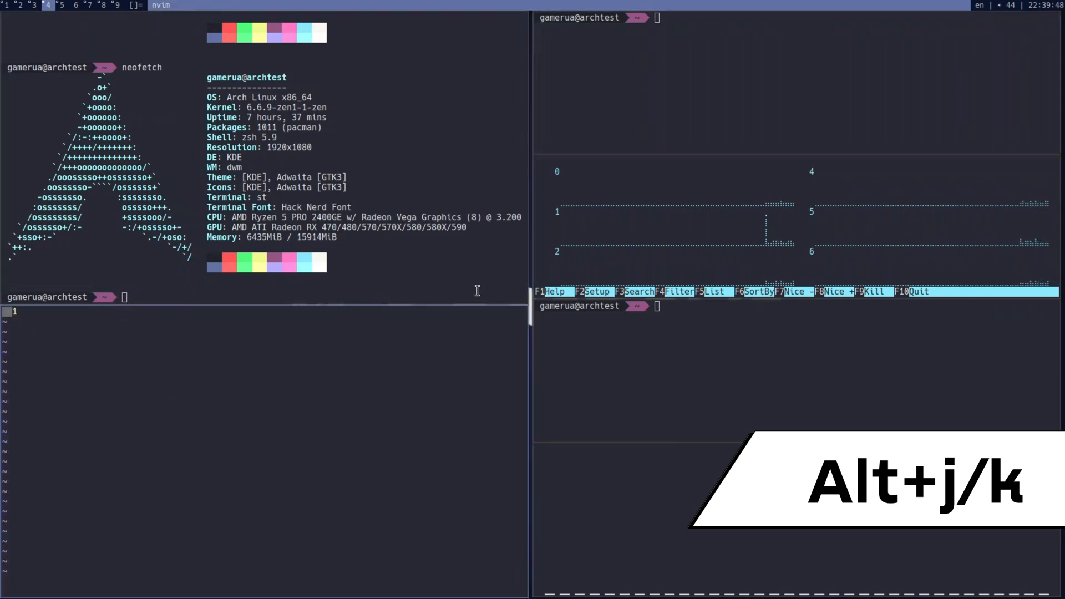
key(alt+j)
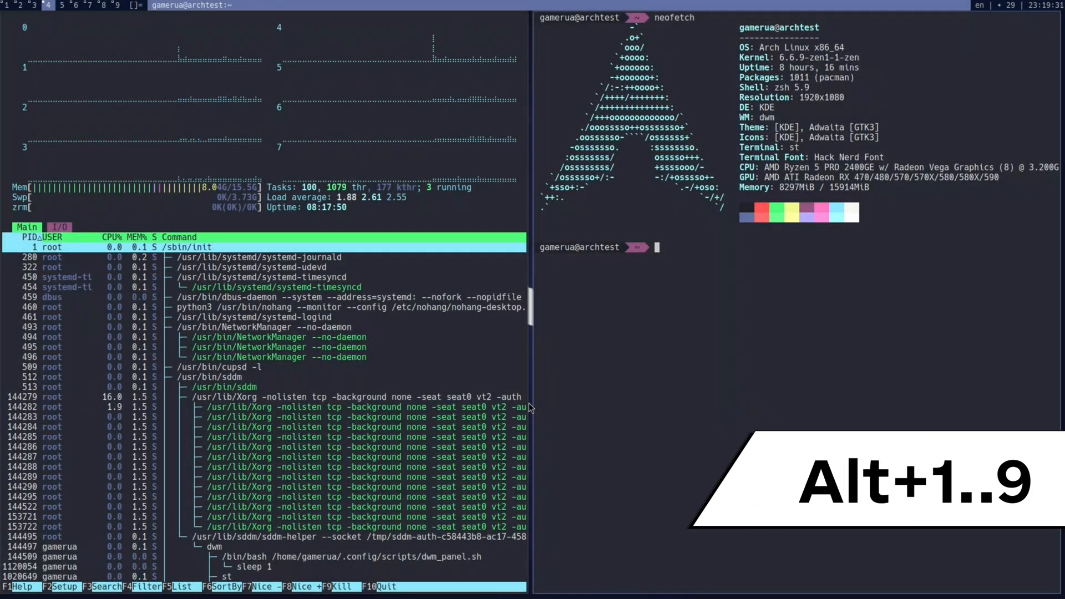
Step: Send the neofetch terminal to tag 5 and make it sticky on every tag
key(alt+5)
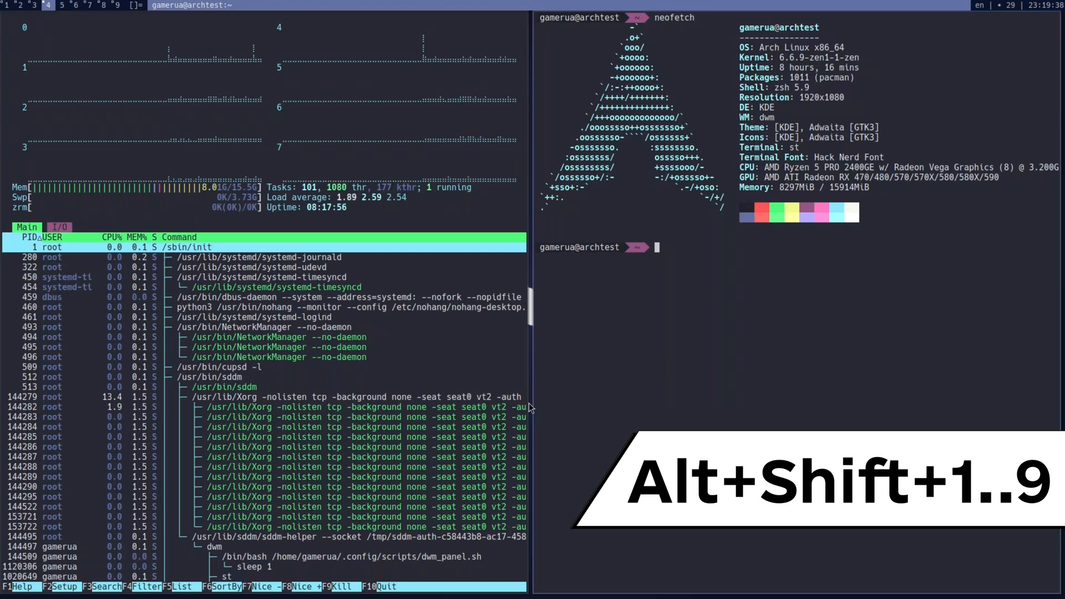
key(alt+shift+5)
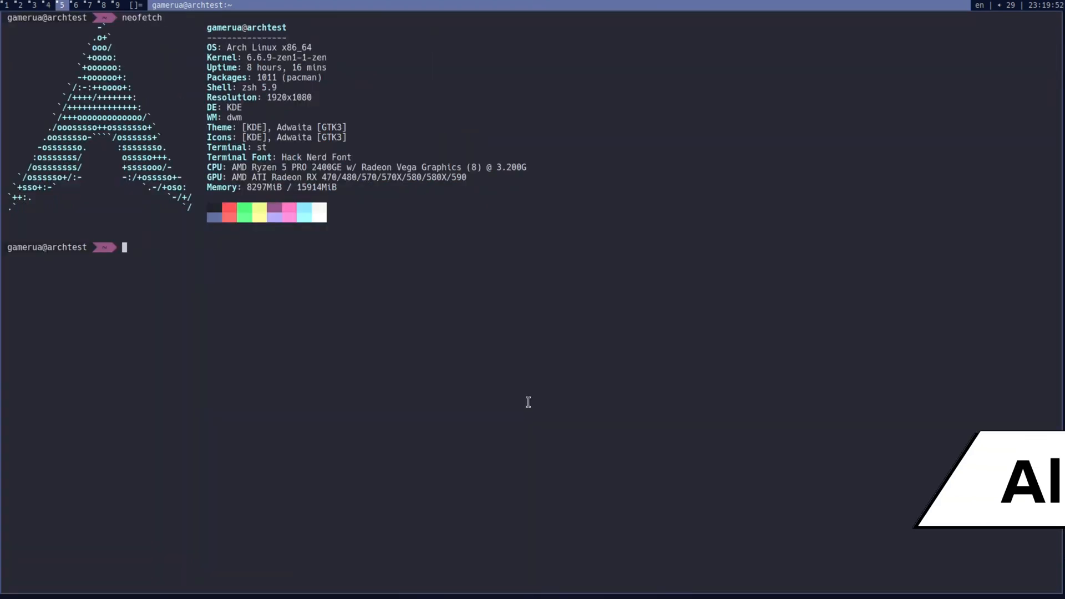
key(alt+shift+0)
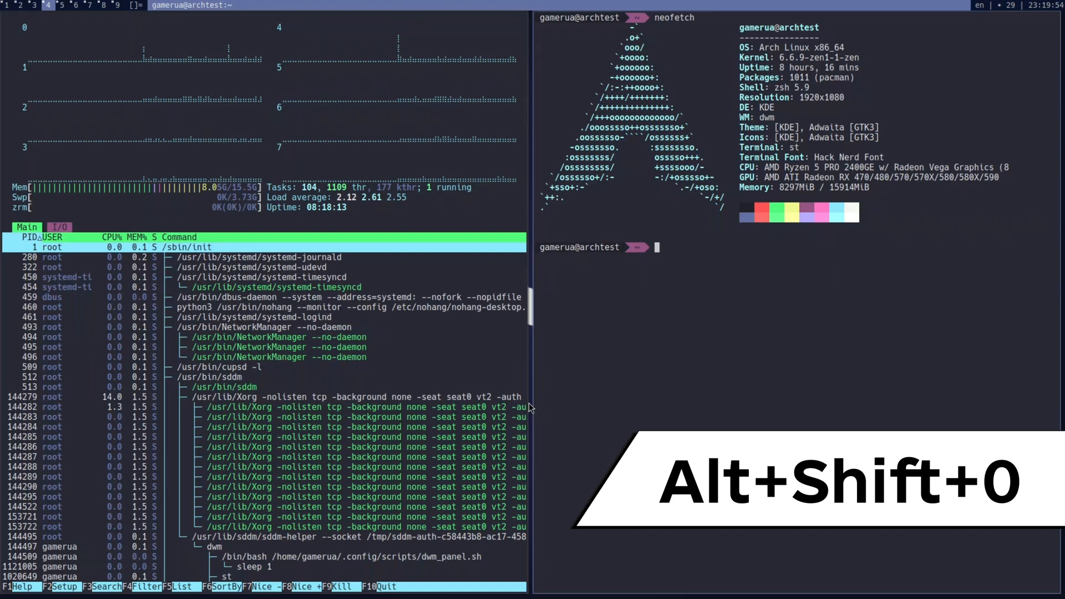
key(alt+shift+0)
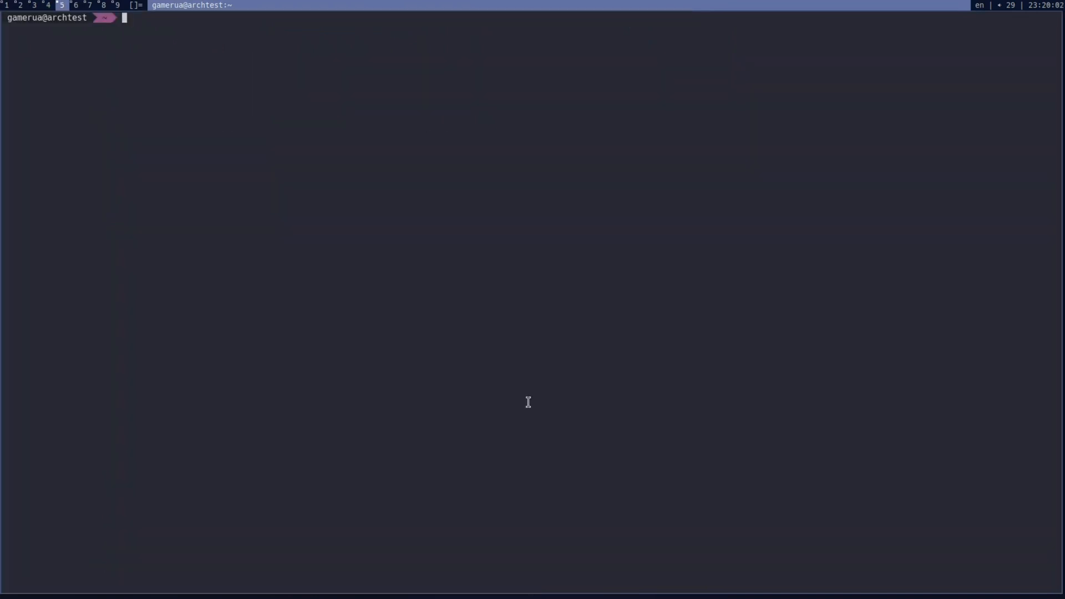
Step: View all tags at once with Alt+0, then return to a single tag
key(alt+0)
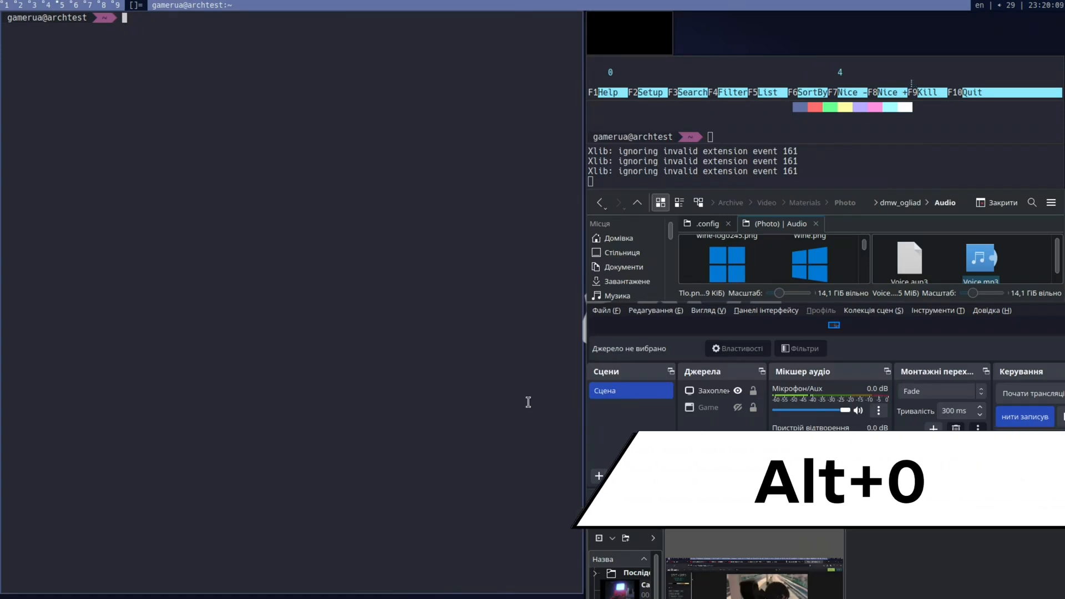
key(alt+0)
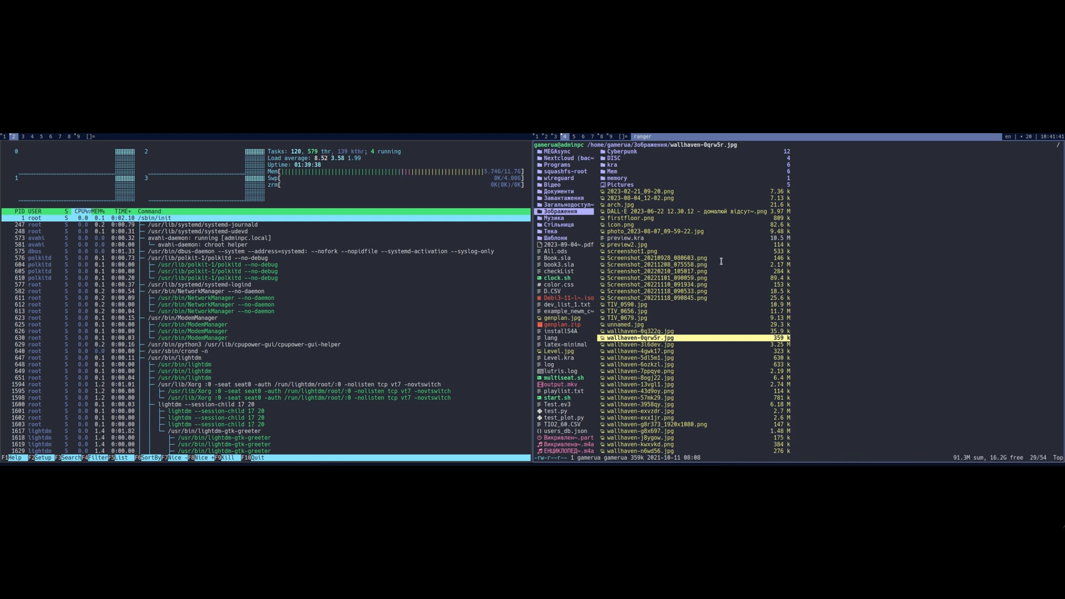
Step: Quit htop and leave the editor, clearing tag 3 down to one terminal
key(q)
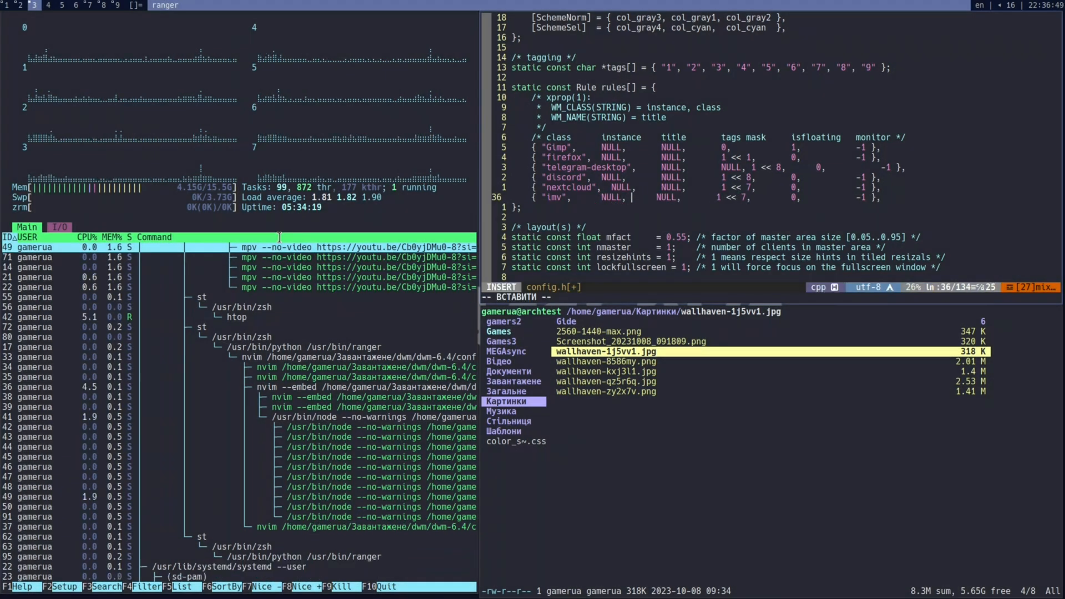
key(Escape)
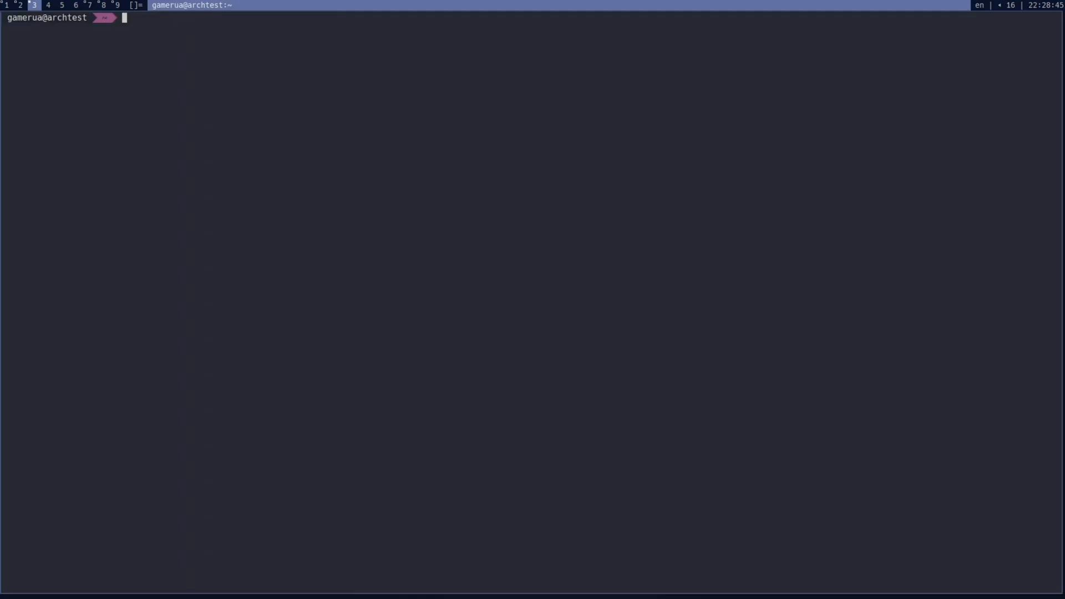
Step: Discard a half-typed command and run htop in a second tiled terminal
text(nvim)
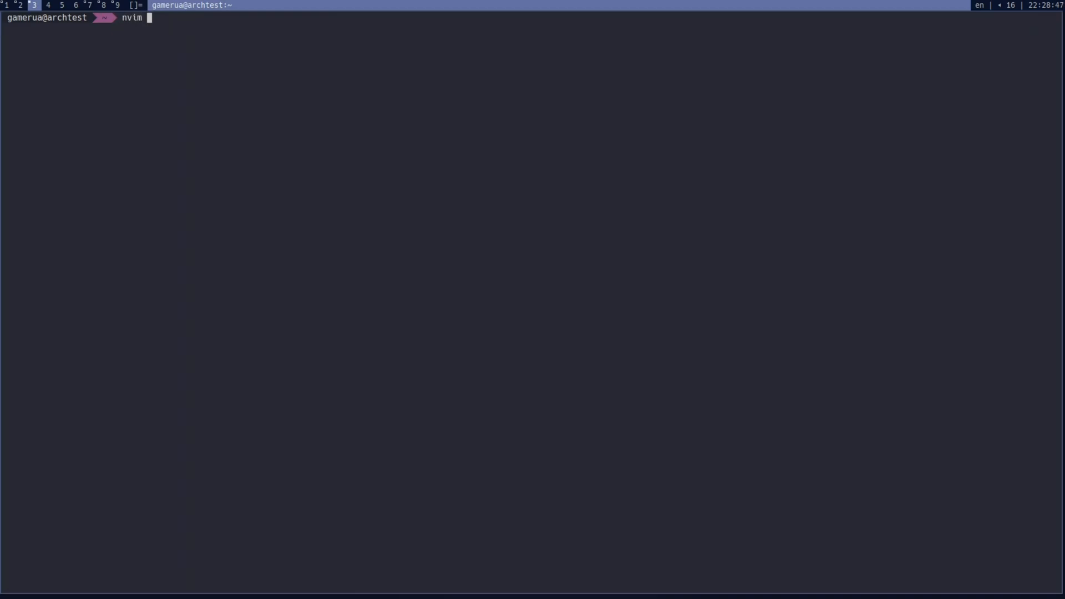
key(ctrl+c)
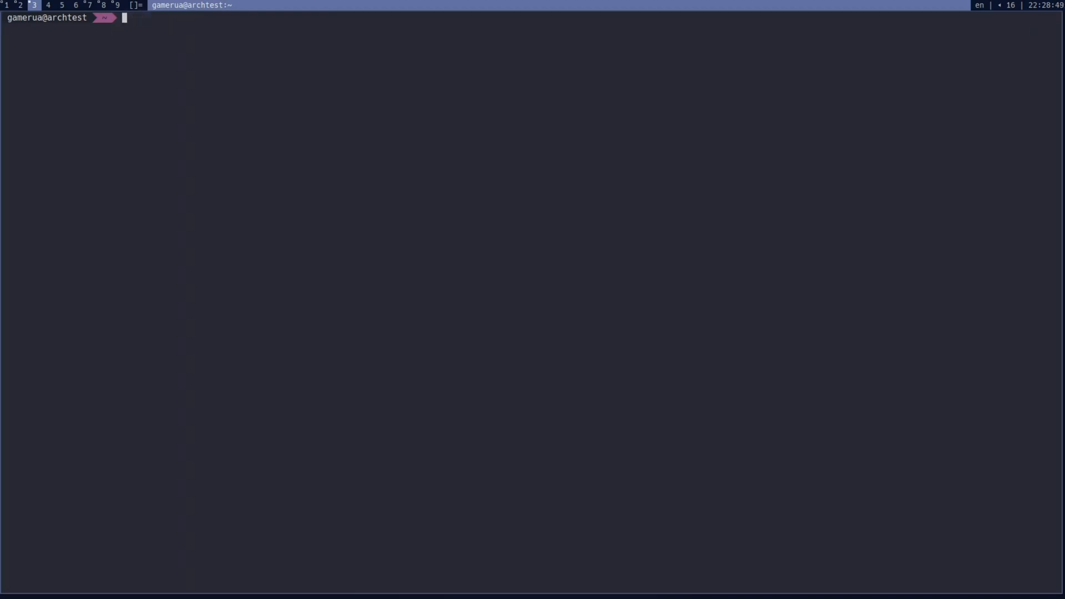
text(htop)
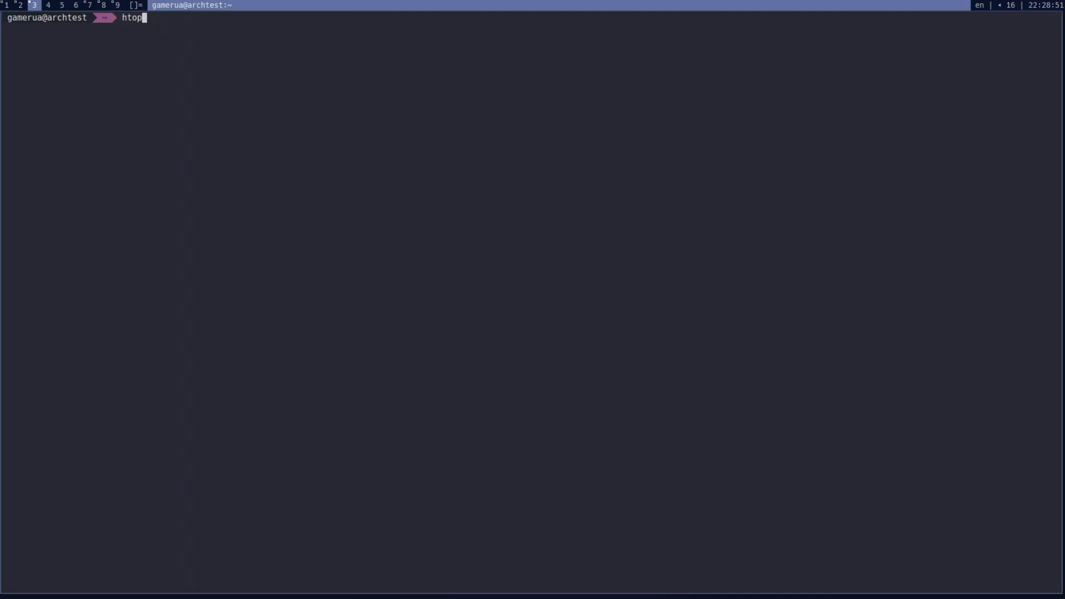
key(Return)
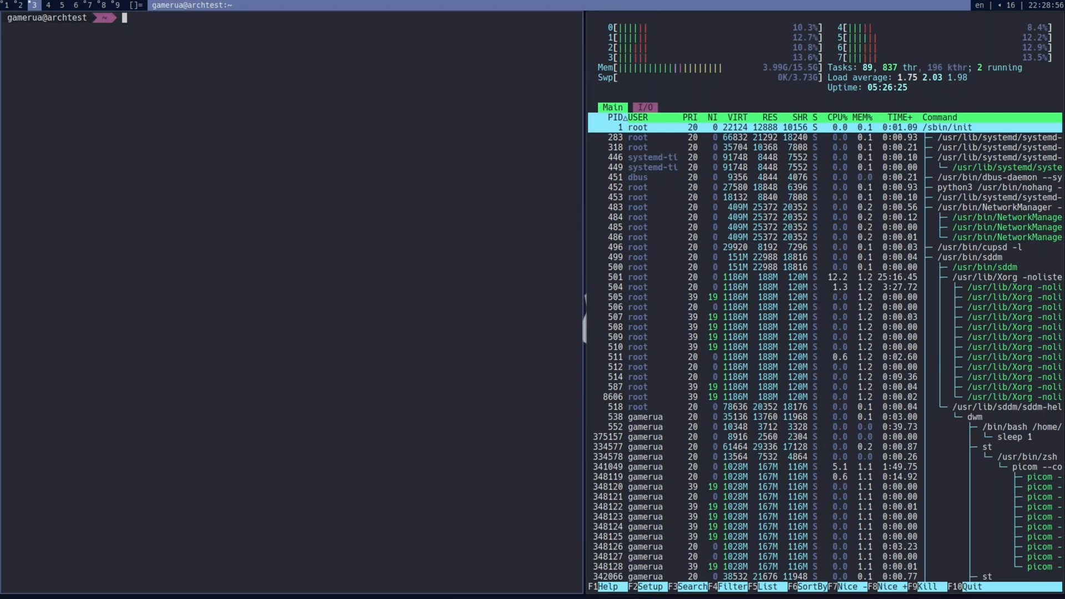
Step: Change into the dwm-6.4 source folder and open config.h in nvim
text(nvim)
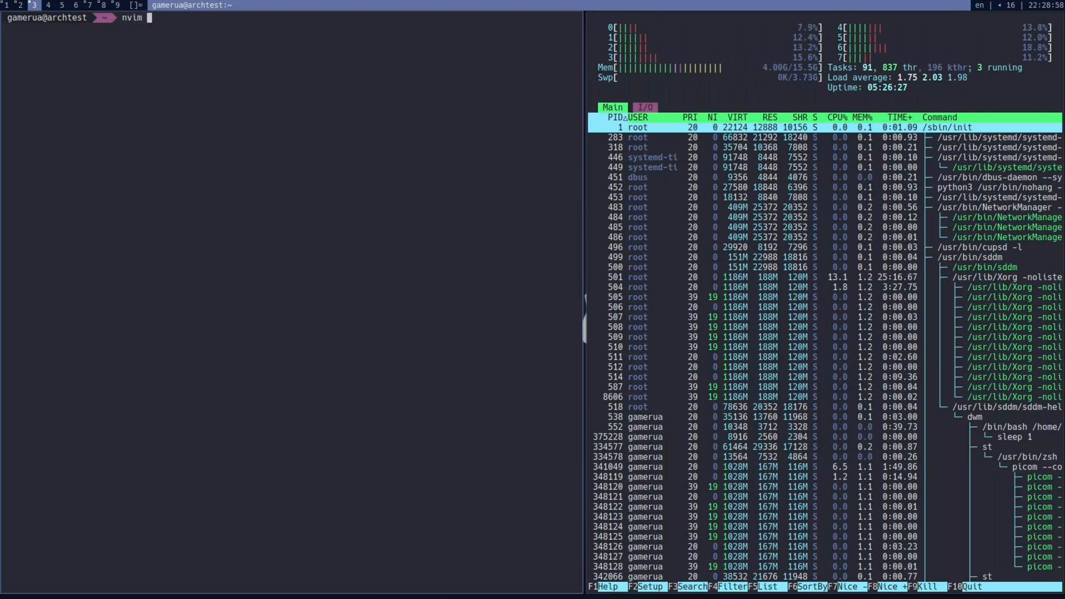
text(.config/)
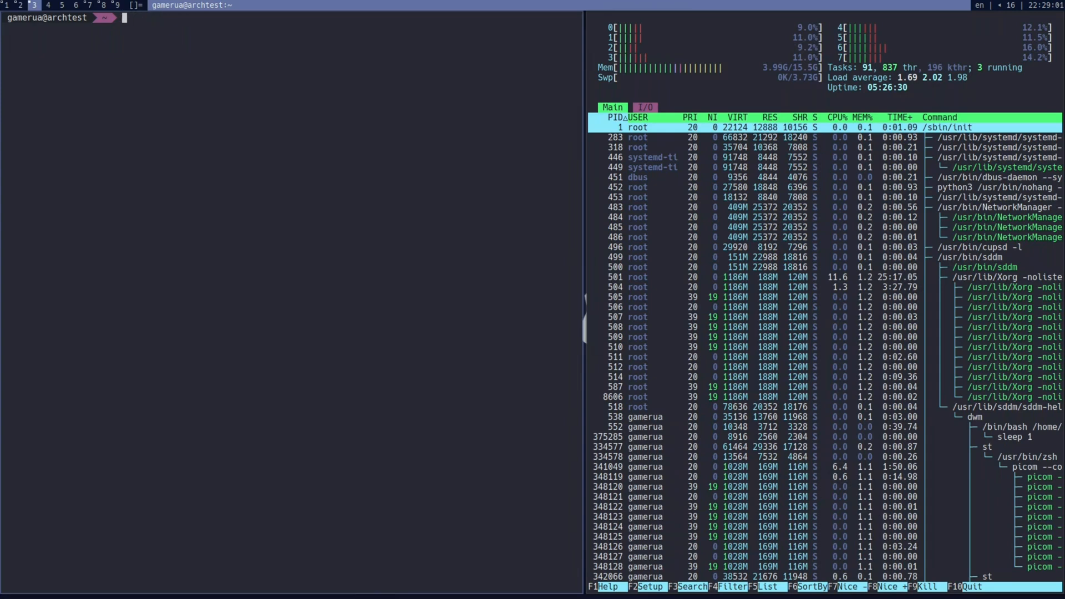
text(cd Загальне/)
text(nvim)
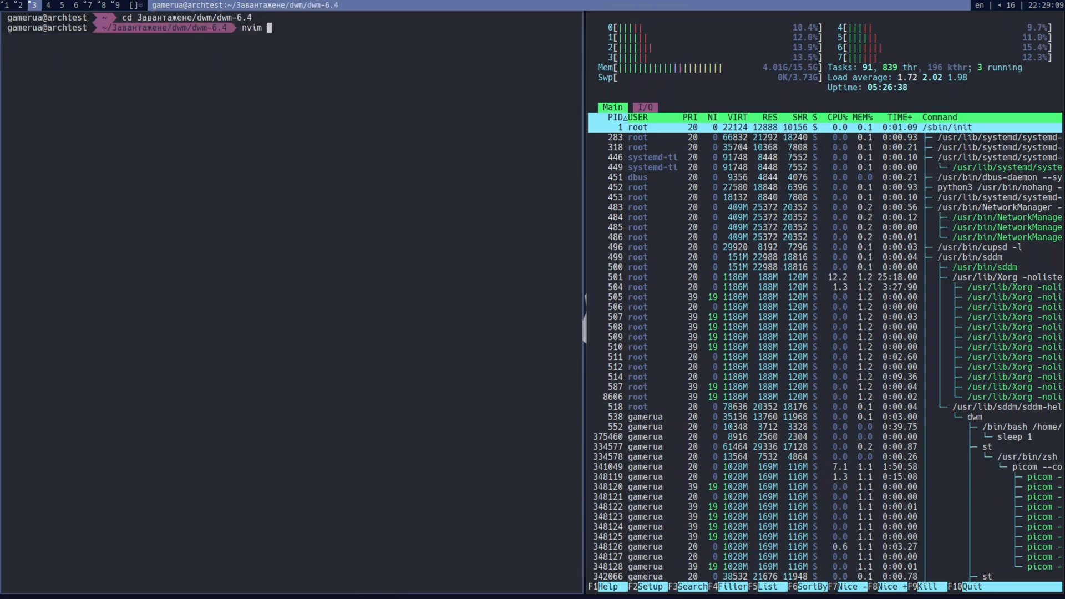
text(config.h)
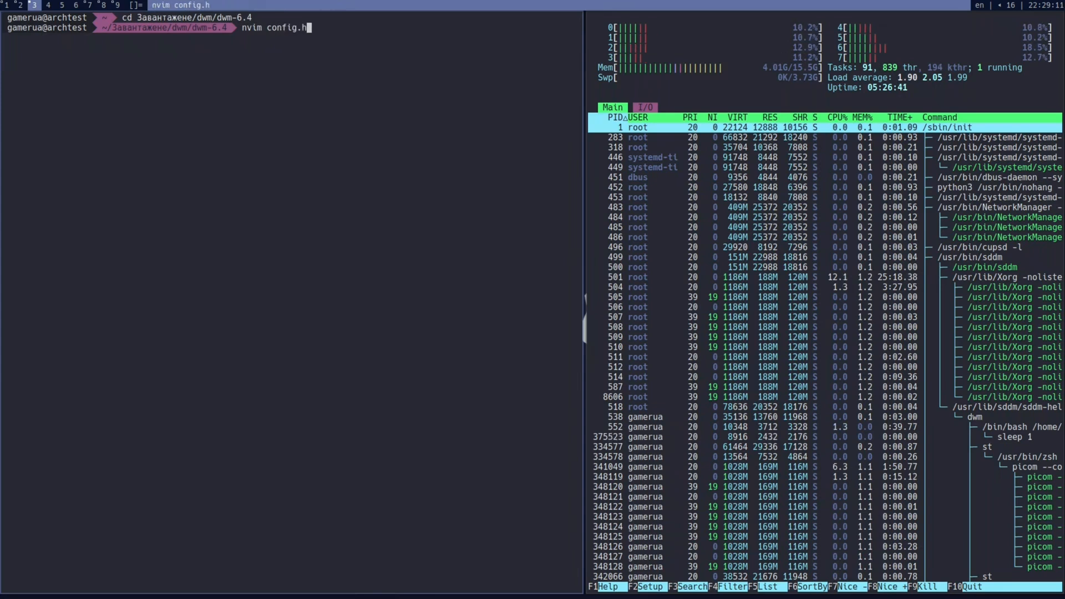
key(Return)
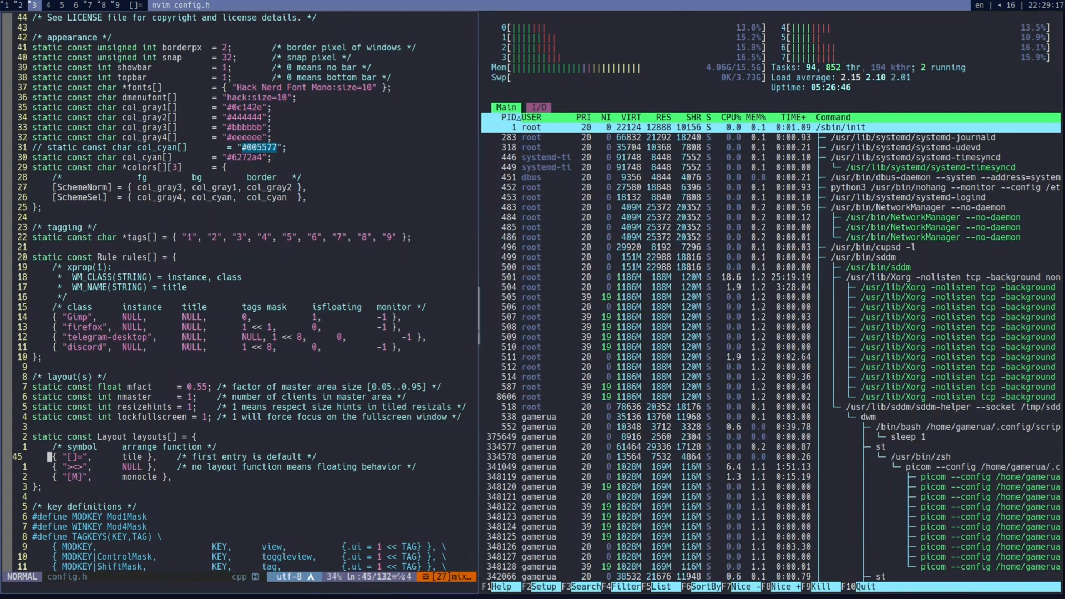
Step: Scroll down config.h to reveal the tags, rules and layouts sections
scroll(down, 3)
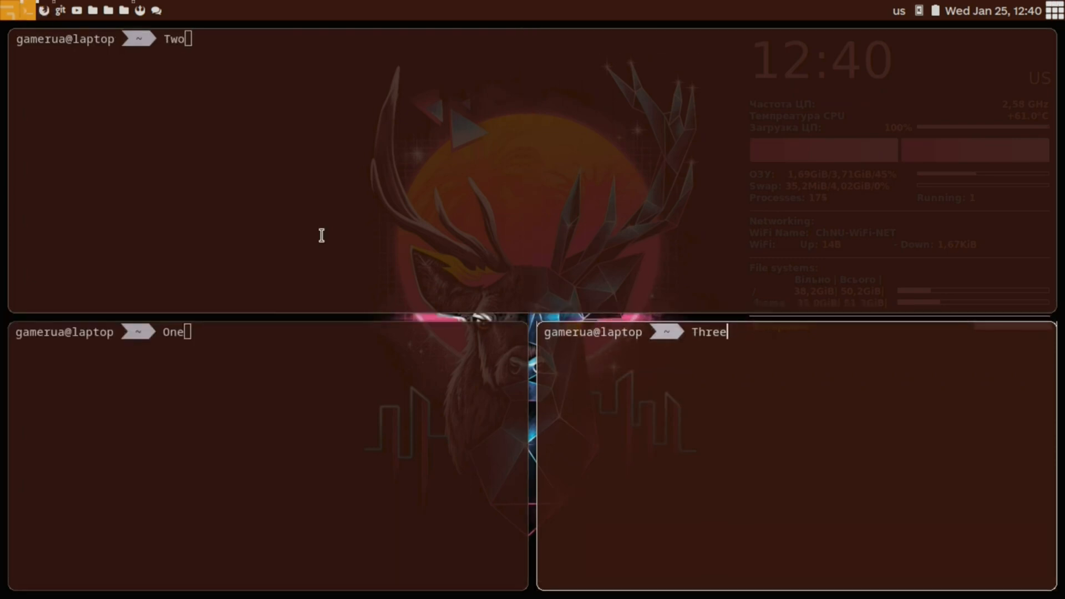
Step: Run htop in the bottom-right terminal labelled Three
text(htop)
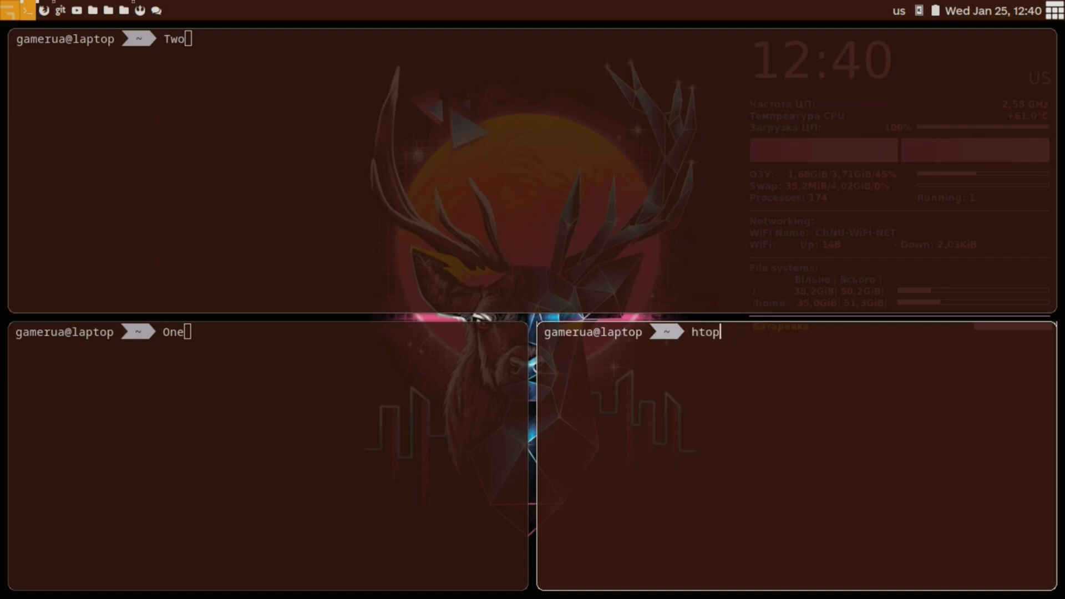
key(Return)
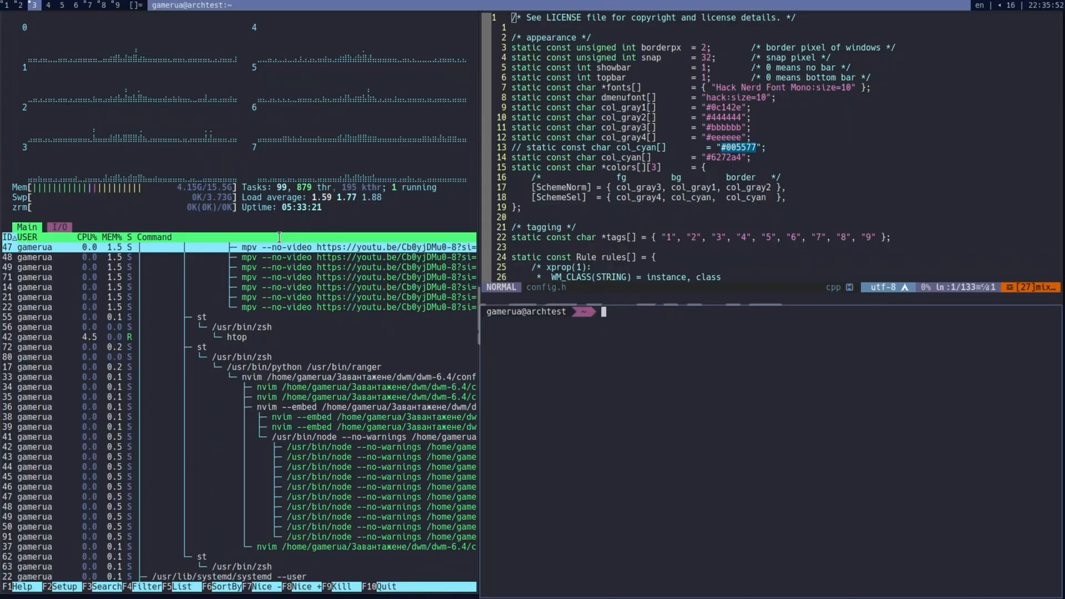
Step: Run cmatrix in the lower-right terminal under the editor
text(cmatrix)
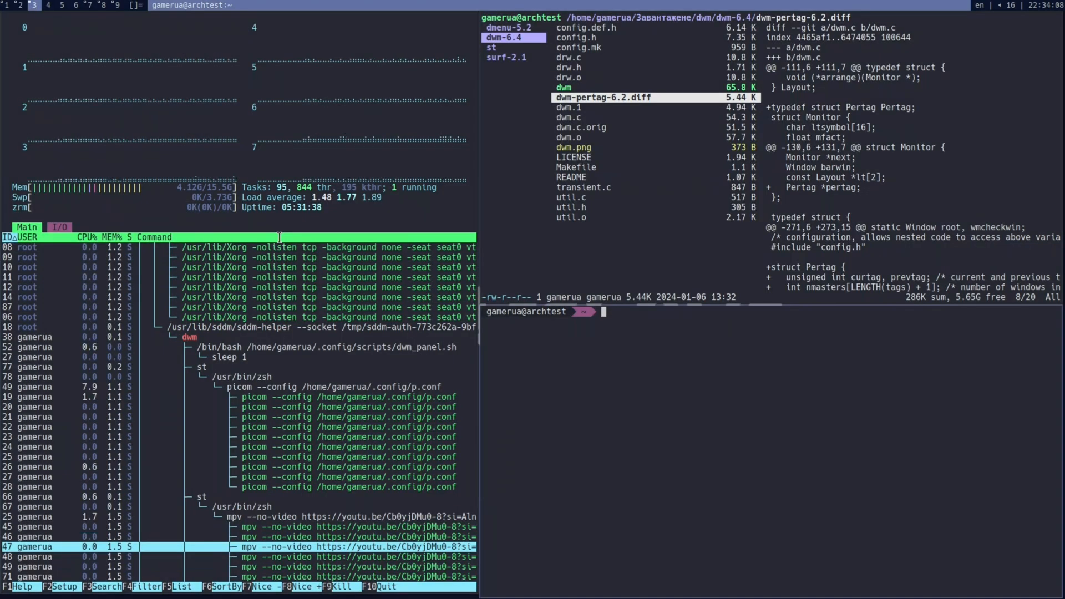
Step: Attempt cava in the terminal under ranger, then begin a sudo command
text(cava)
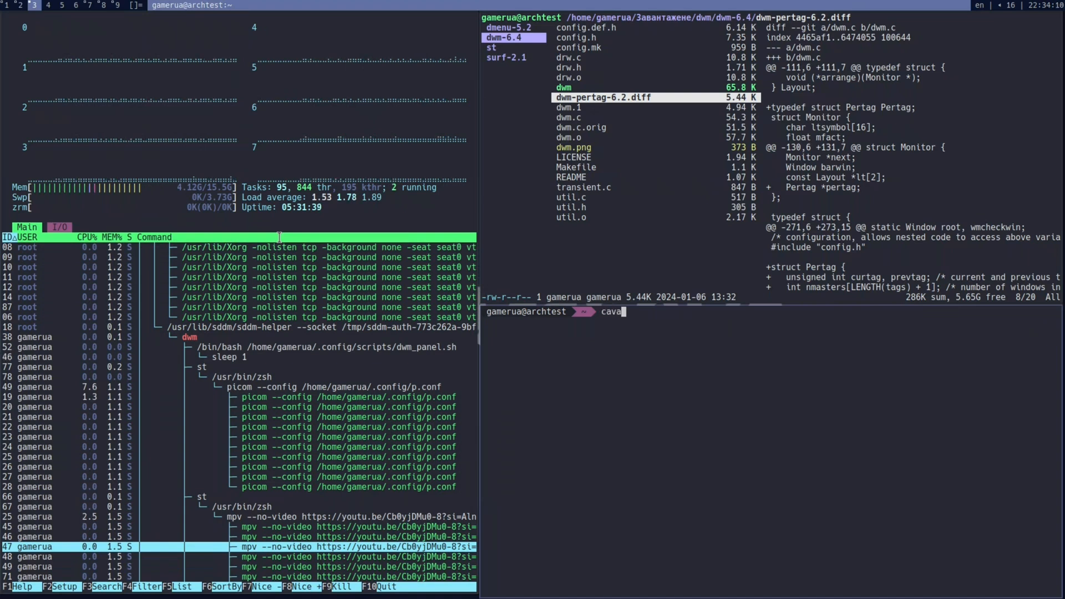
text(sudo)
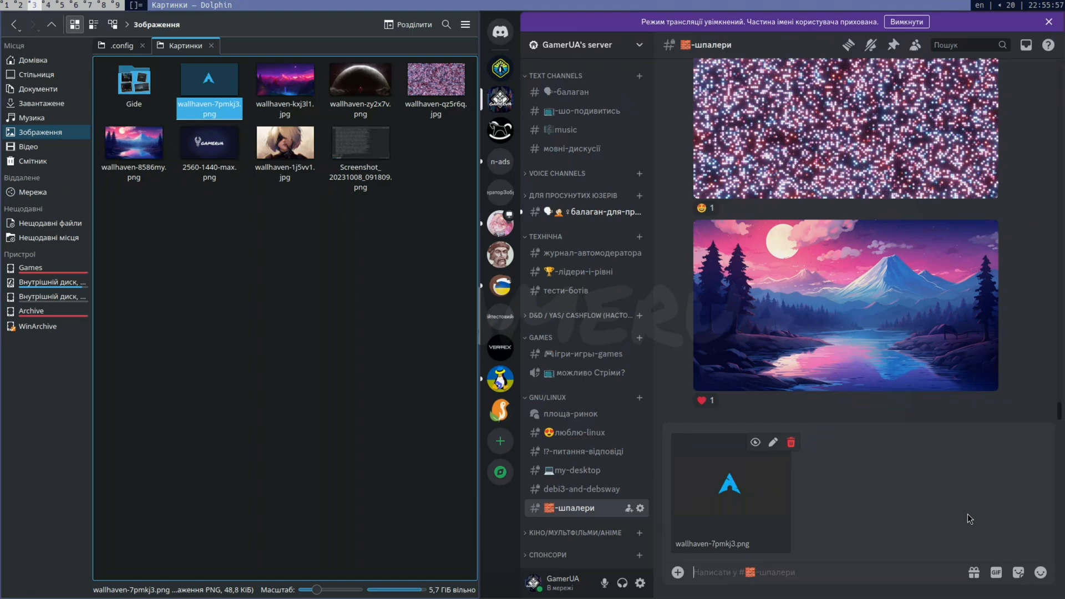
Step: Attach wallhaven-7pmkj3.png from the Картинки folder to the Discord message box
double_click(209, 77)
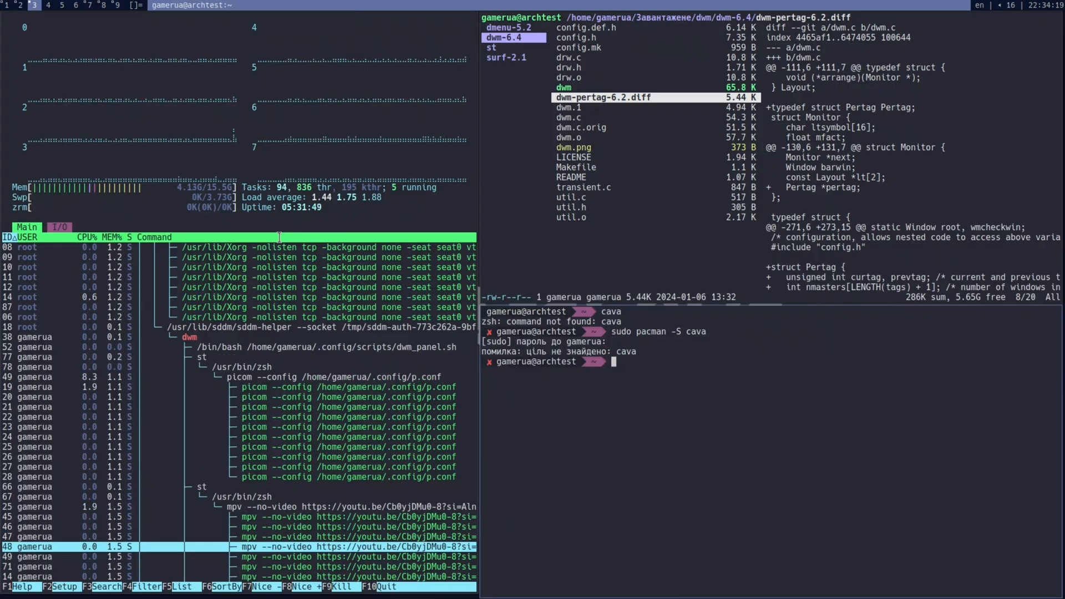
Step: After pacman reports target not found, begin a yay command for cava
text(yay -)
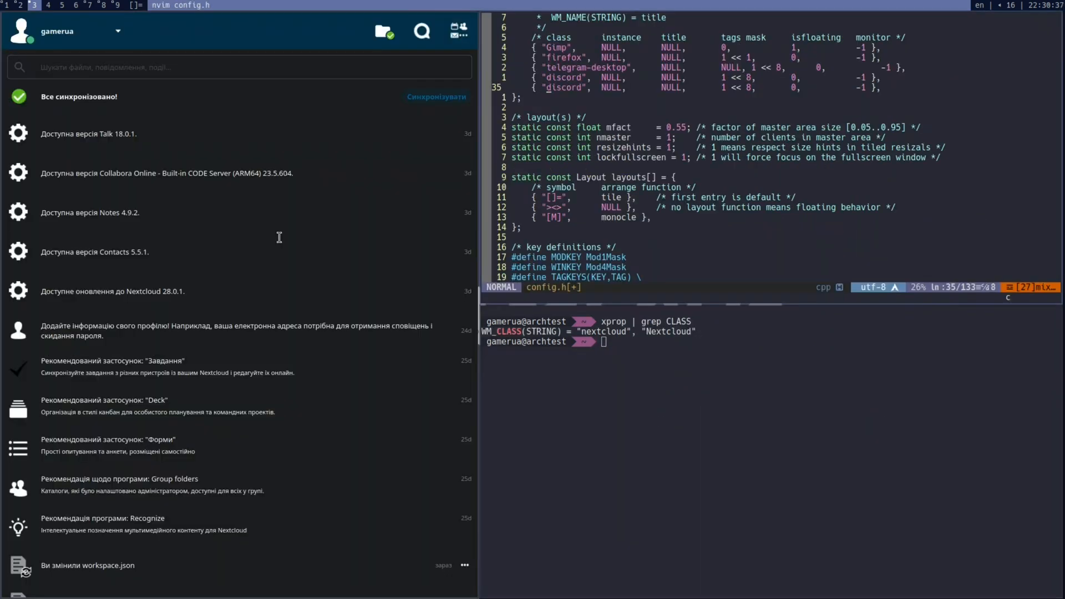
Step: Add a Nextcloud class rule in config.h and run sudo make clean install
text(next)
text(sudo m)
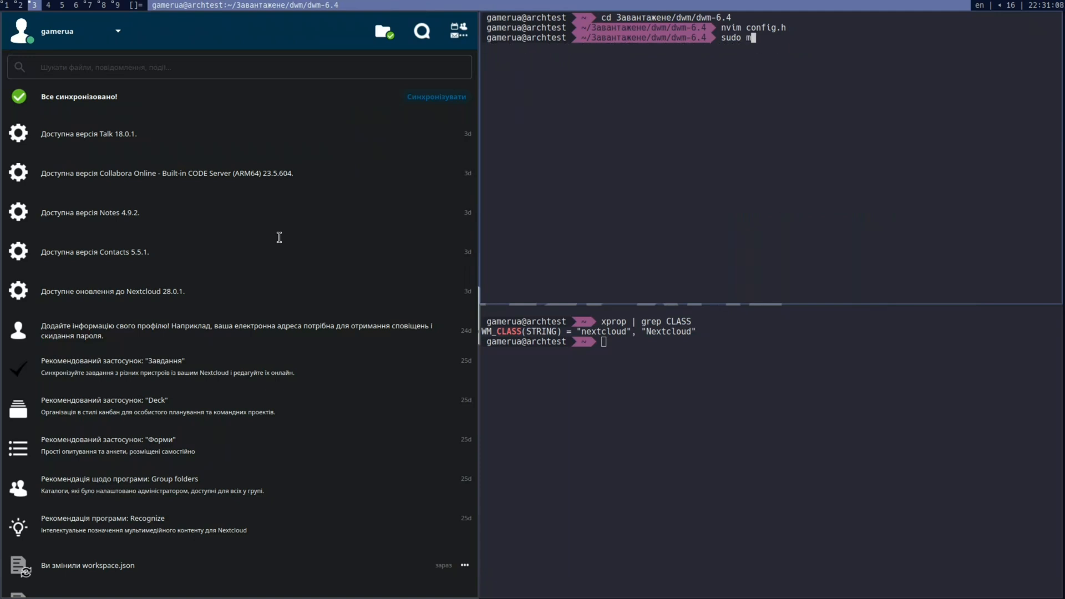
key(Return)
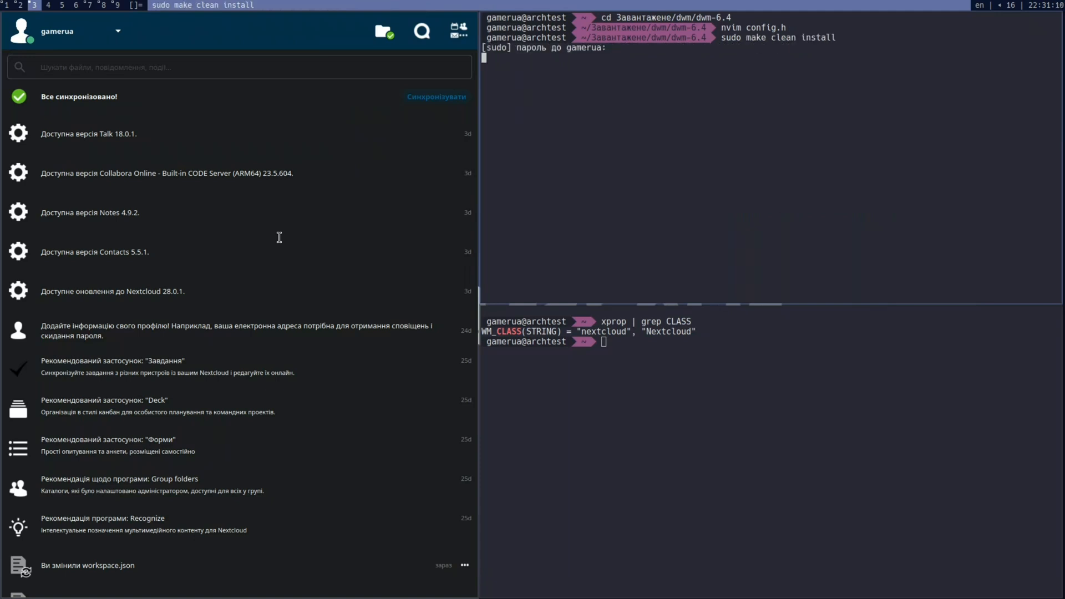